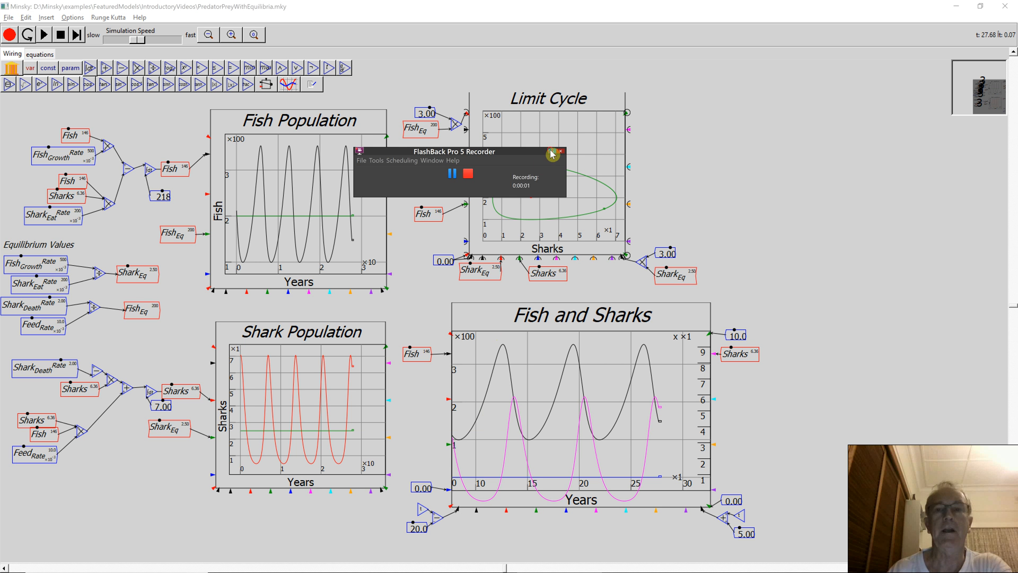
# - Switch between the wiring diagram and the equations view, ending on the equations listing
pyautogui.click(559, 153)
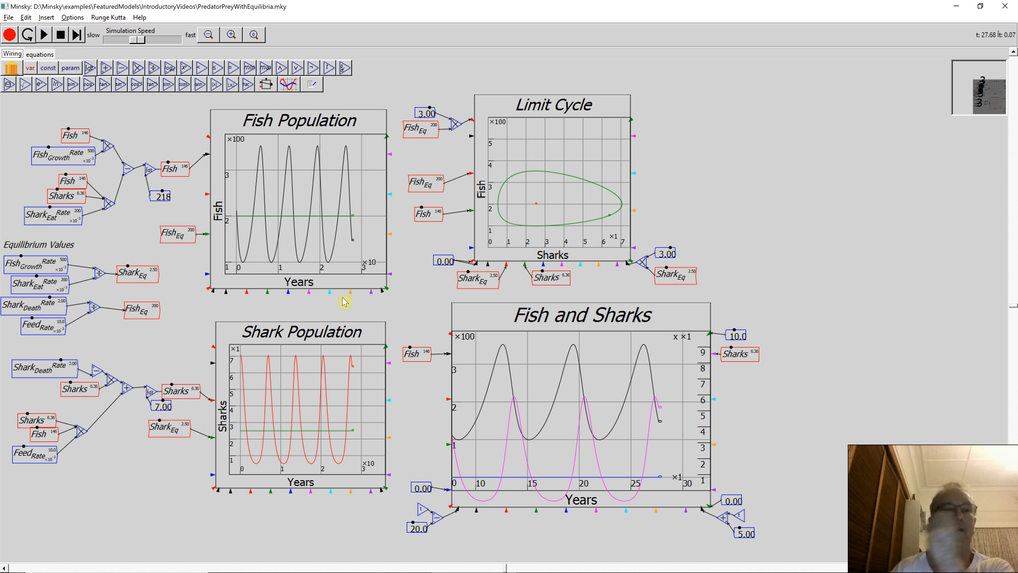
pyautogui.moveTo(37, 268)
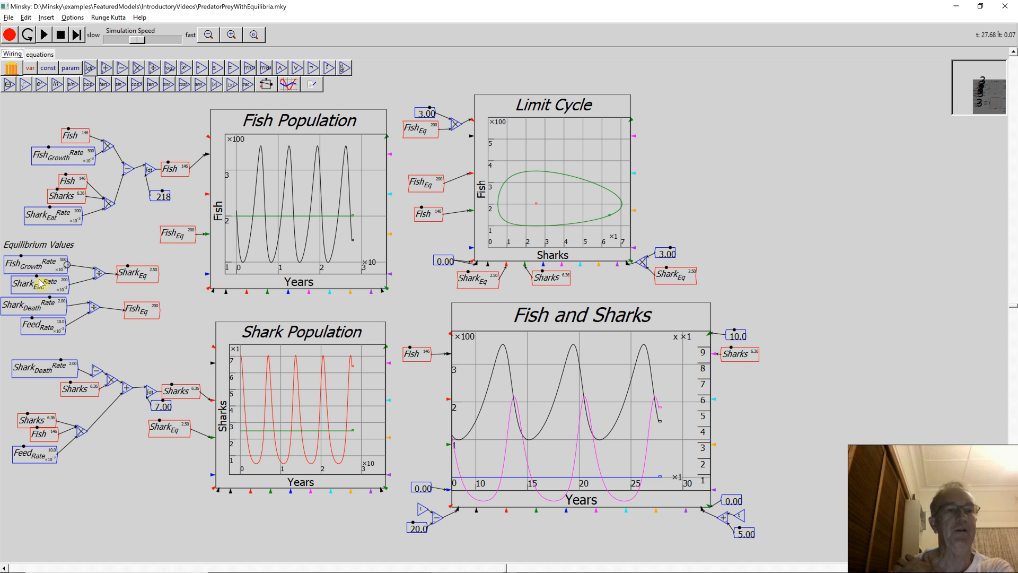
pyautogui.moveTo(160, 325)
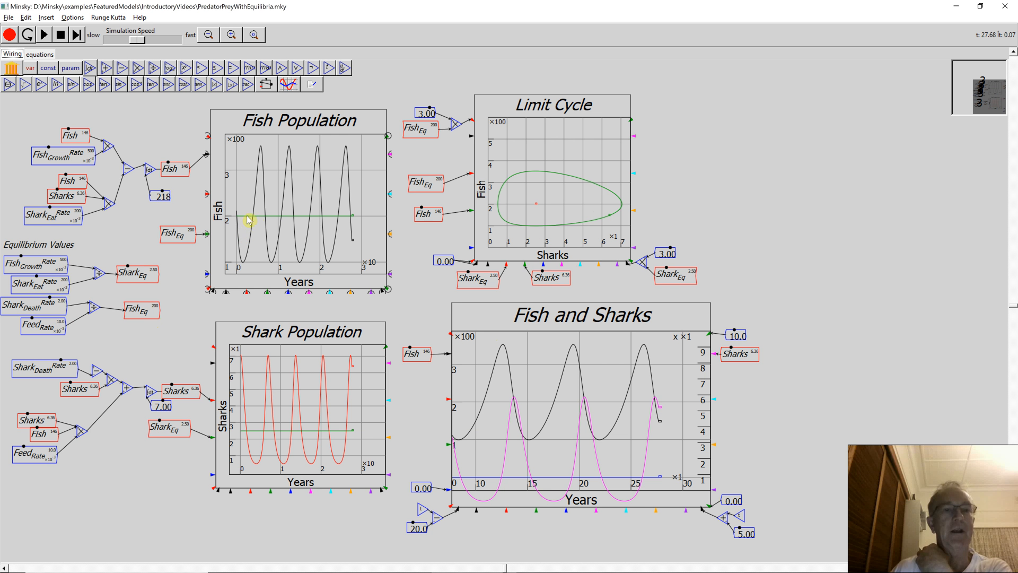
pyautogui.moveTo(322, 223)
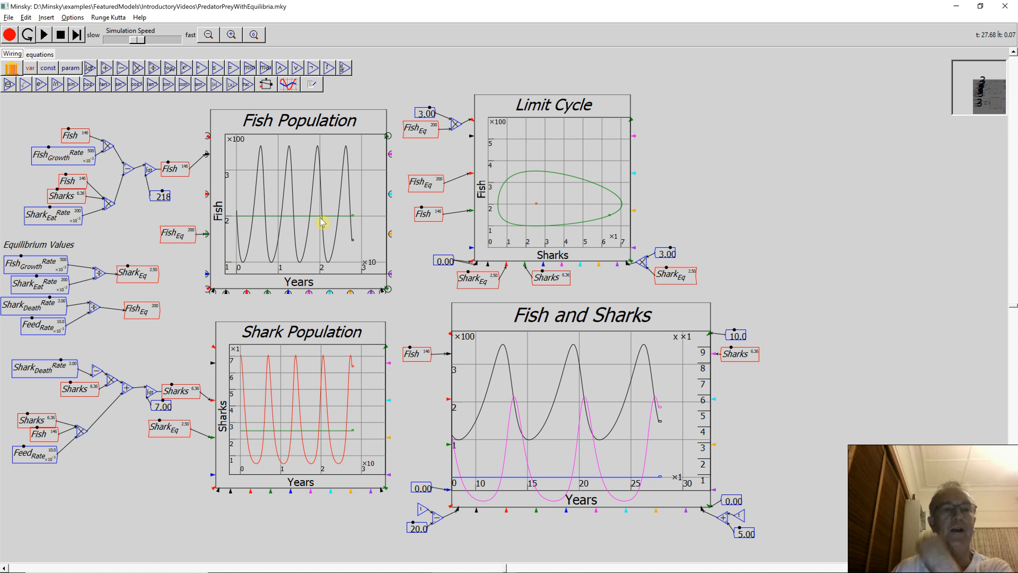
pyautogui.moveTo(180, 238)
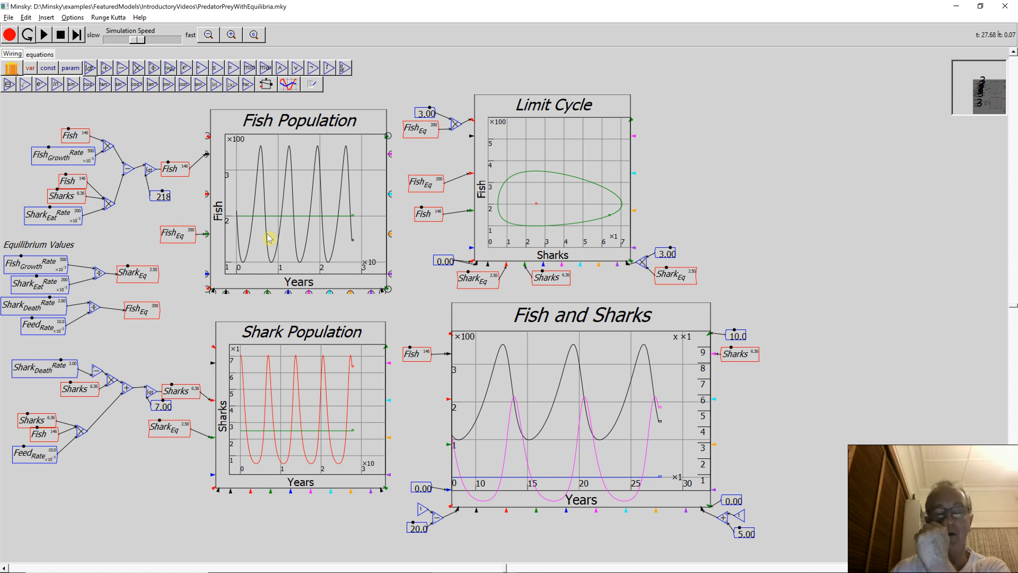
pyautogui.moveTo(458, 186)
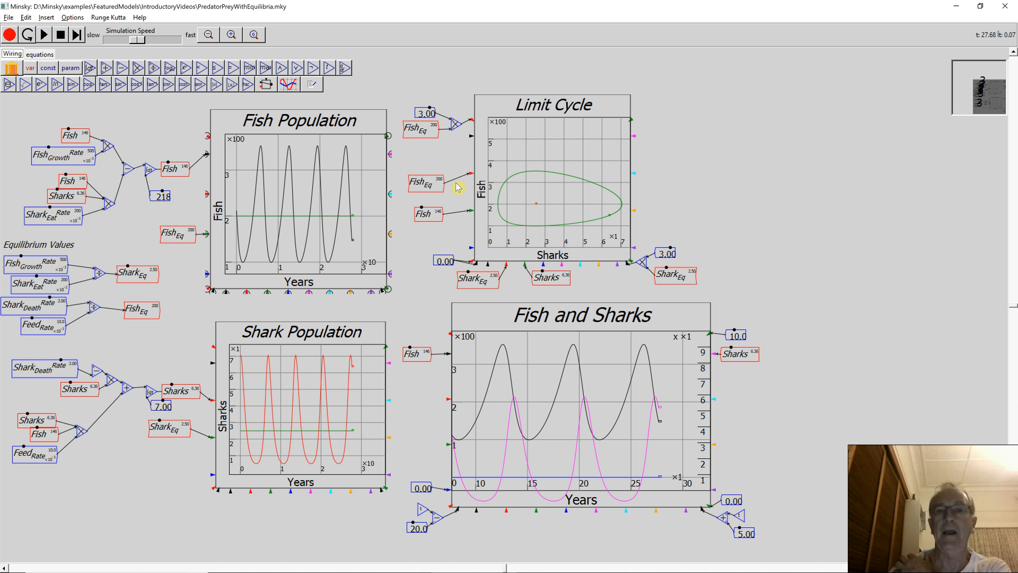
pyautogui.moveTo(537, 207)
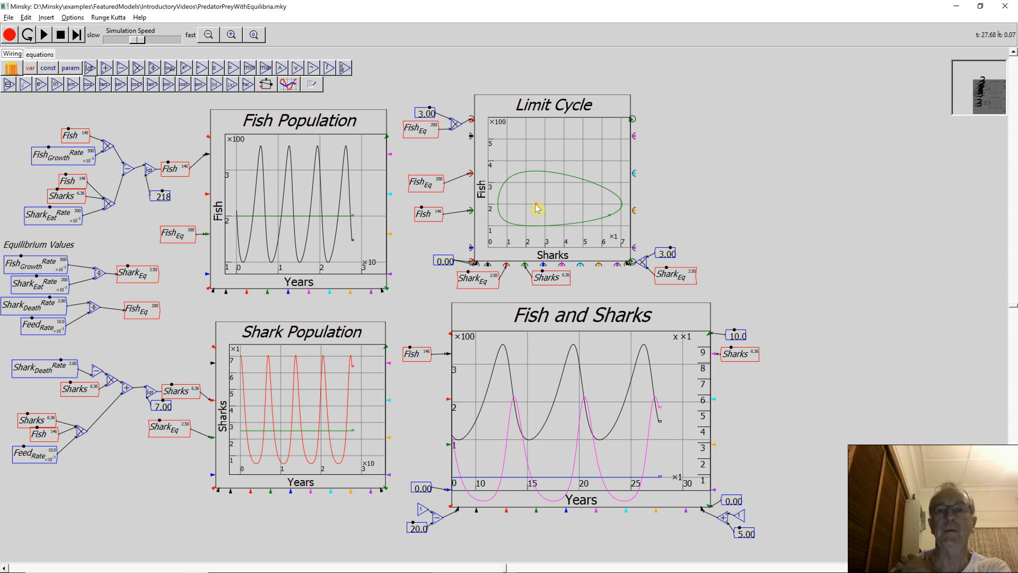
pyautogui.moveTo(433, 196)
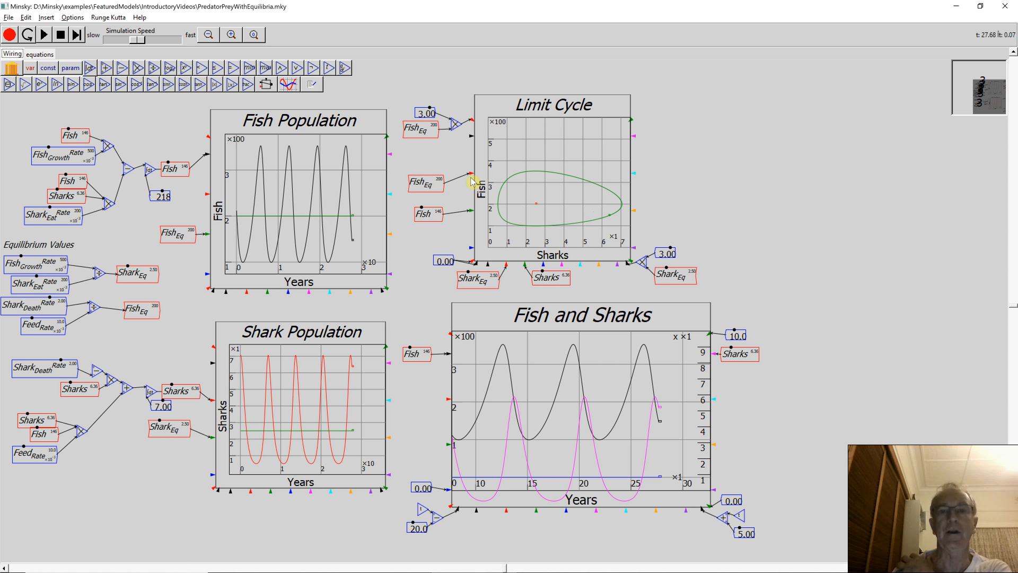
pyautogui.moveTo(537, 218)
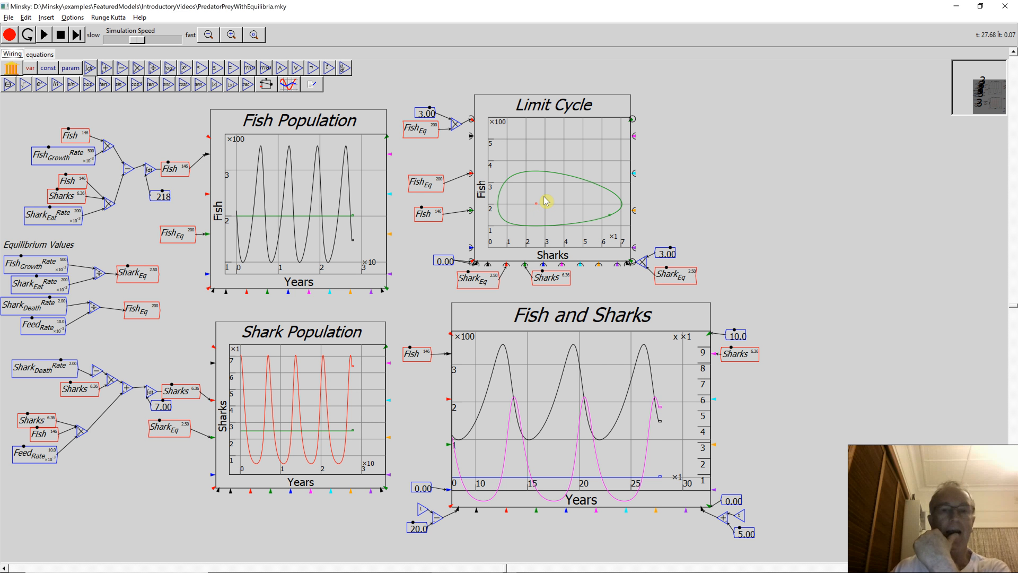
pyautogui.moveTo(534, 242)
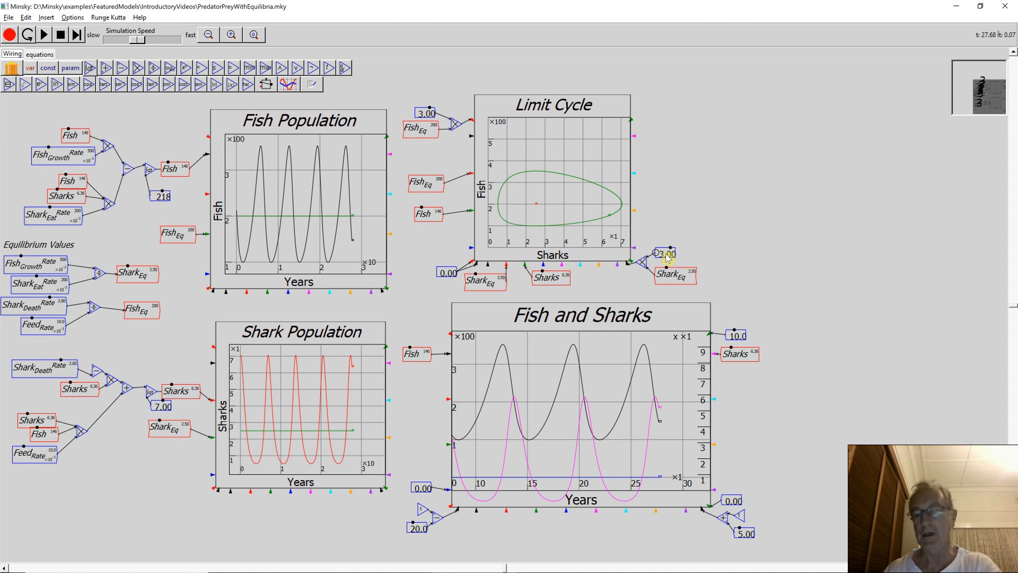
pyautogui.click(42, 53)
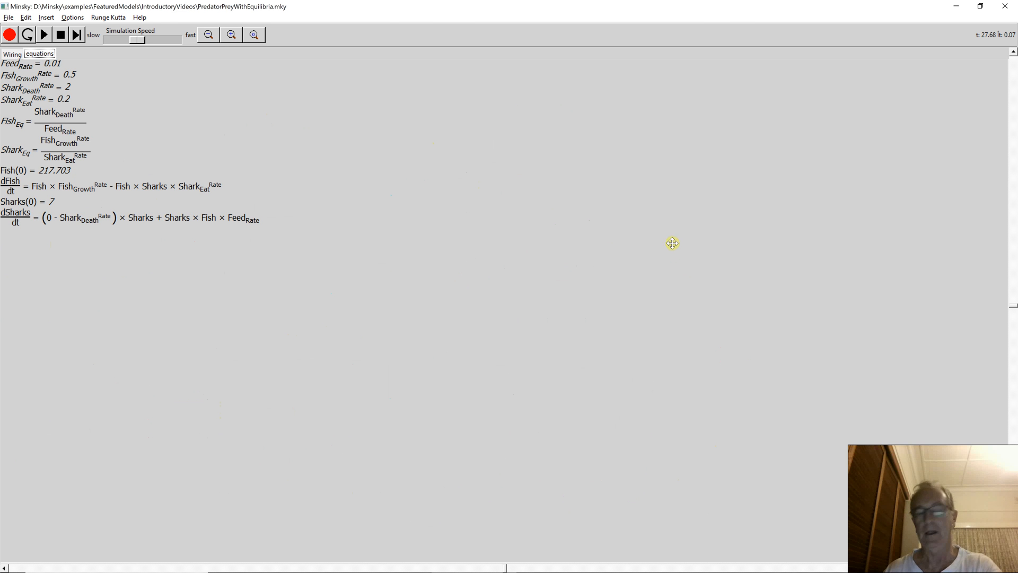
pyautogui.click(11, 56)
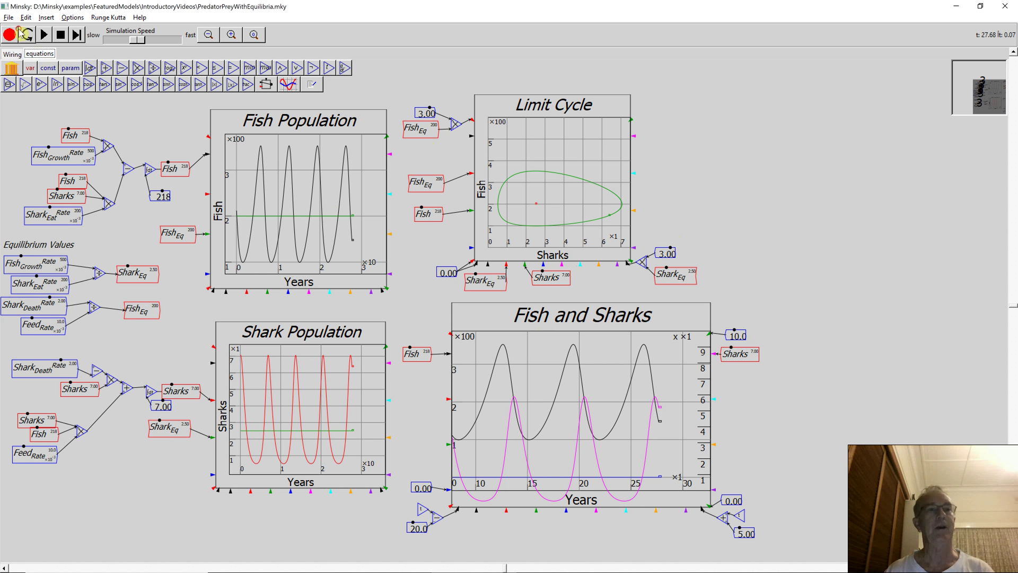
pyautogui.click(43, 53)
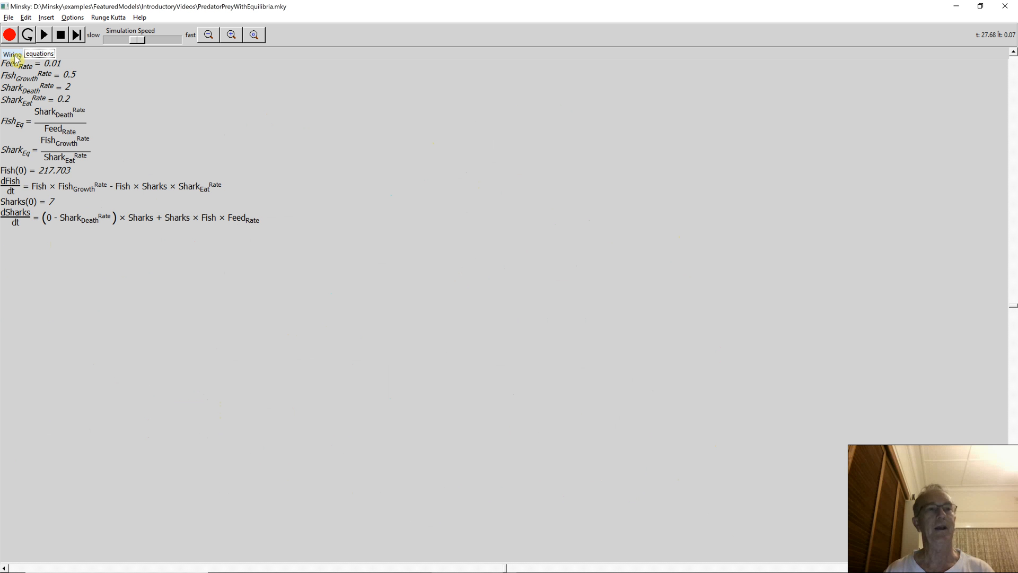
# - Return to the wiring diagram with the population plots and limit cycle
pyautogui.click(9, 55)
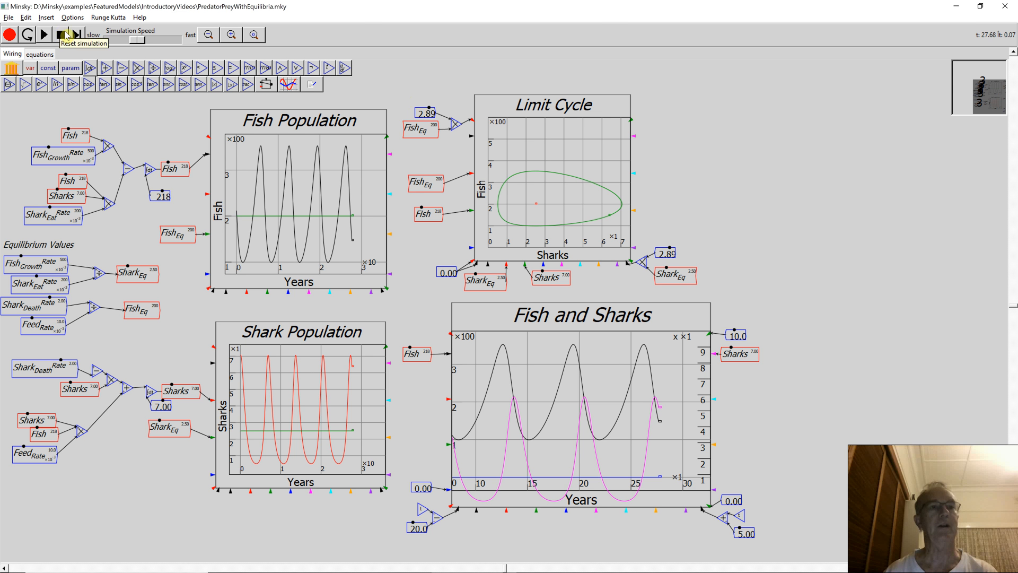
# - Restart the simulation from time zero and run it again
pyautogui.click(63, 34)
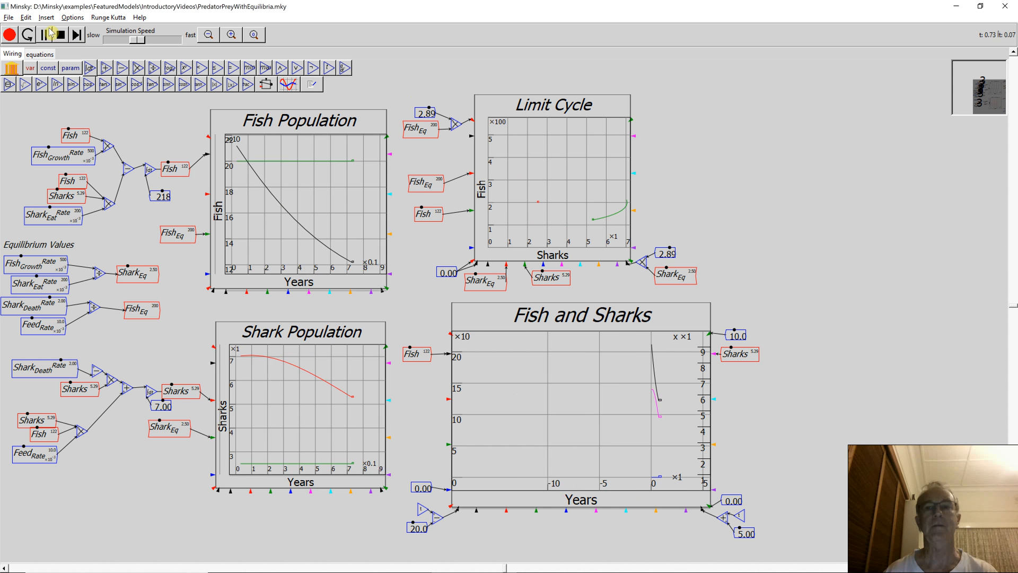
pyautogui.click(56, 34)
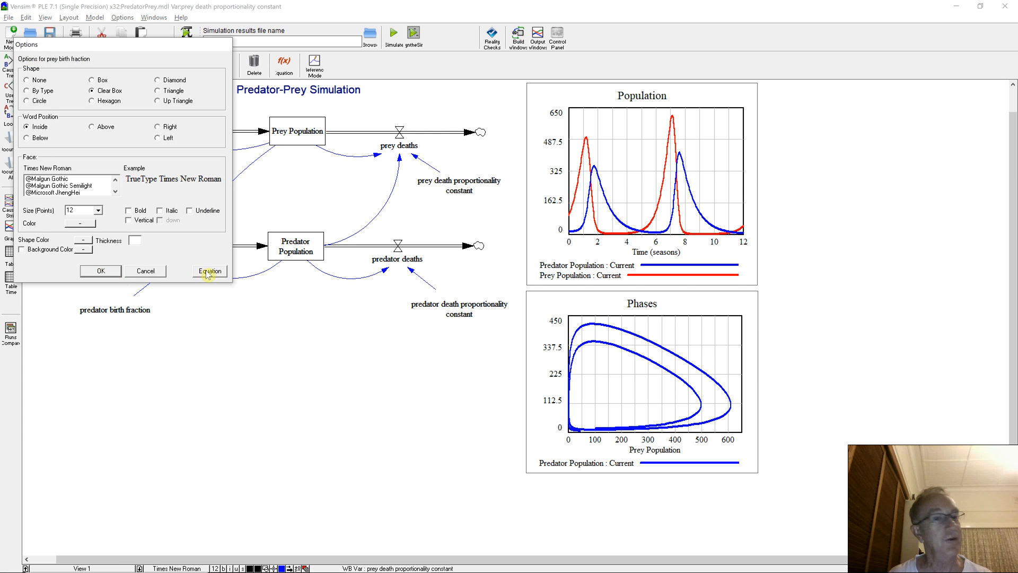
# - Show the equation for the prey birth fraction variable in Vensim
pyautogui.click(210, 272)
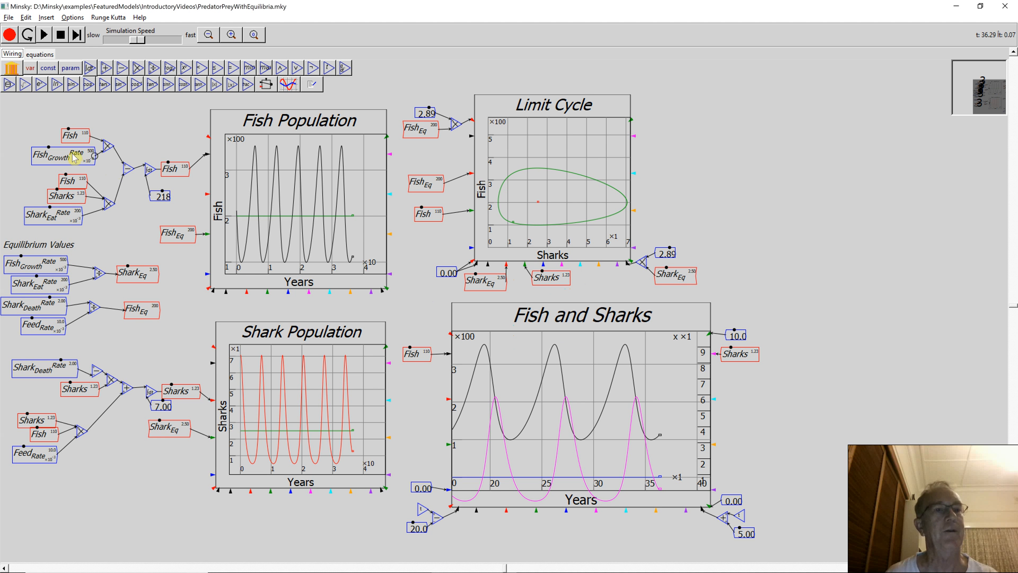
pyautogui.rightClick(72, 157)
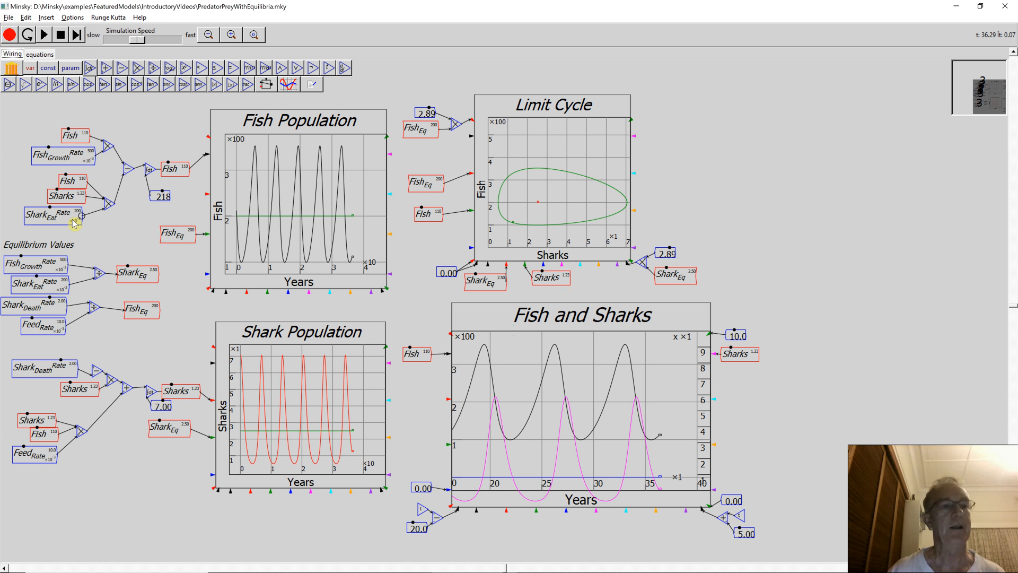
pyautogui.rightClick(45, 223)
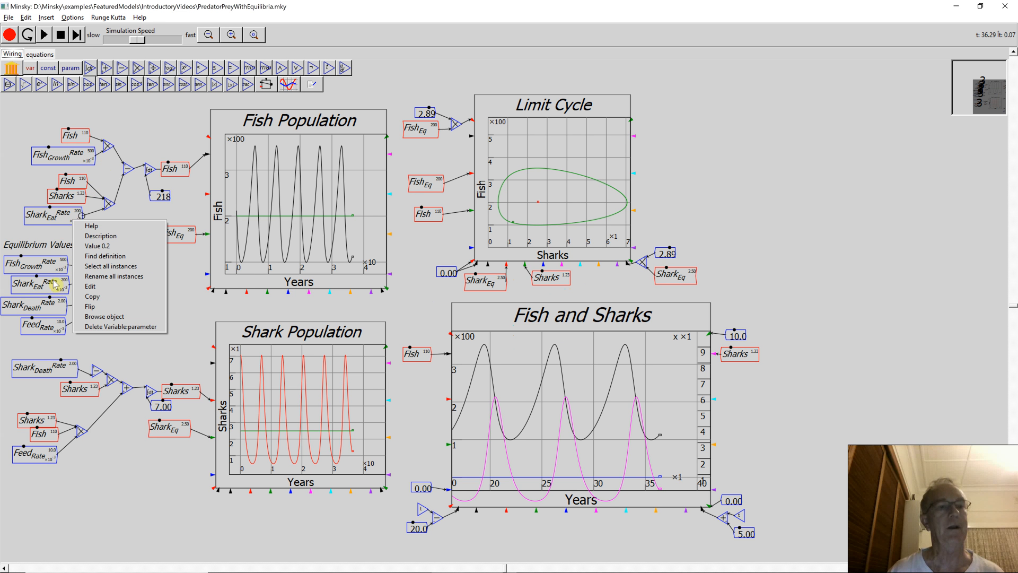
pyautogui.moveTo(26, 186)
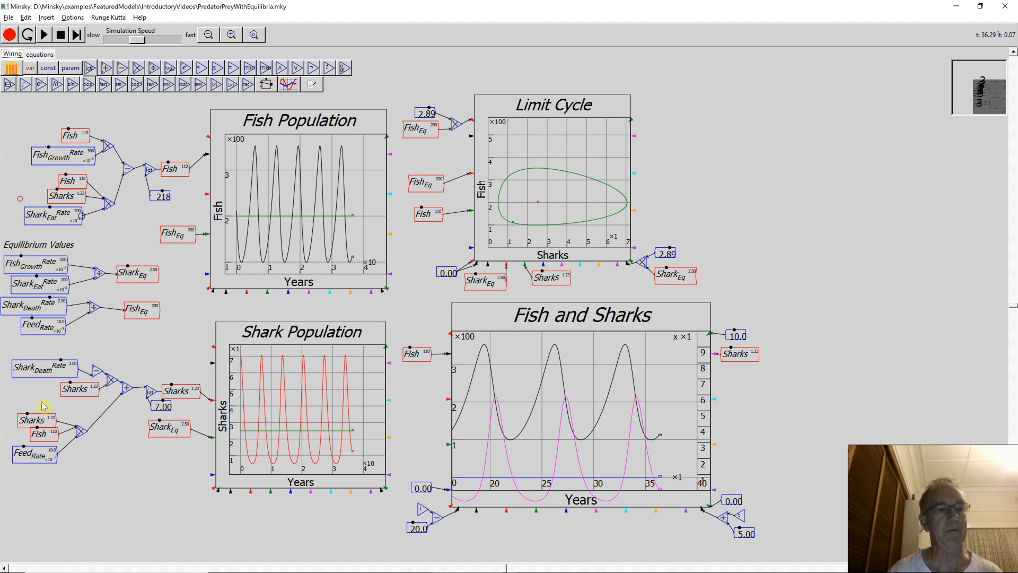
pyautogui.rightClick(37, 466)
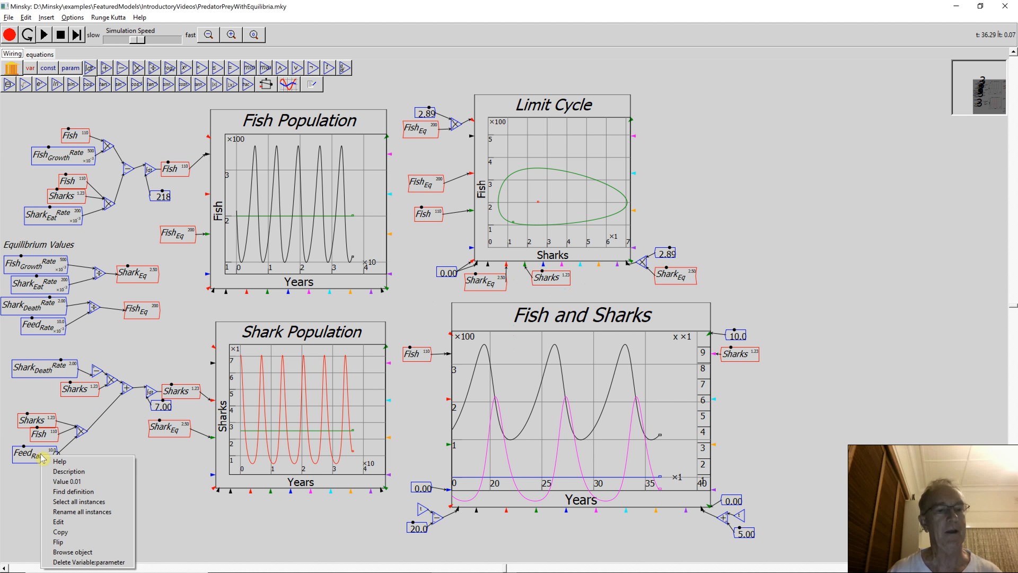
pyautogui.click(40, 460)
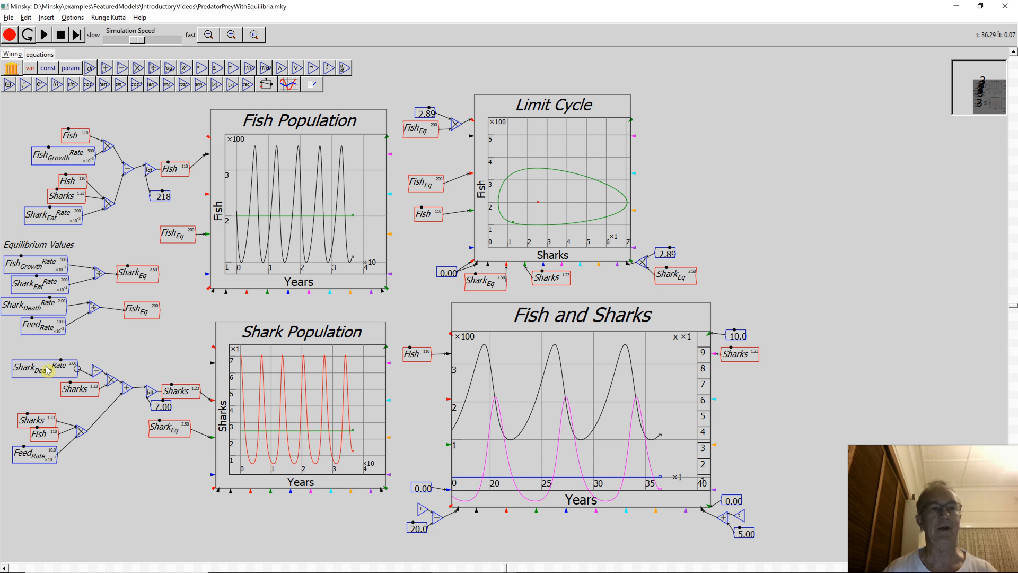
pyautogui.moveTo(77, 157)
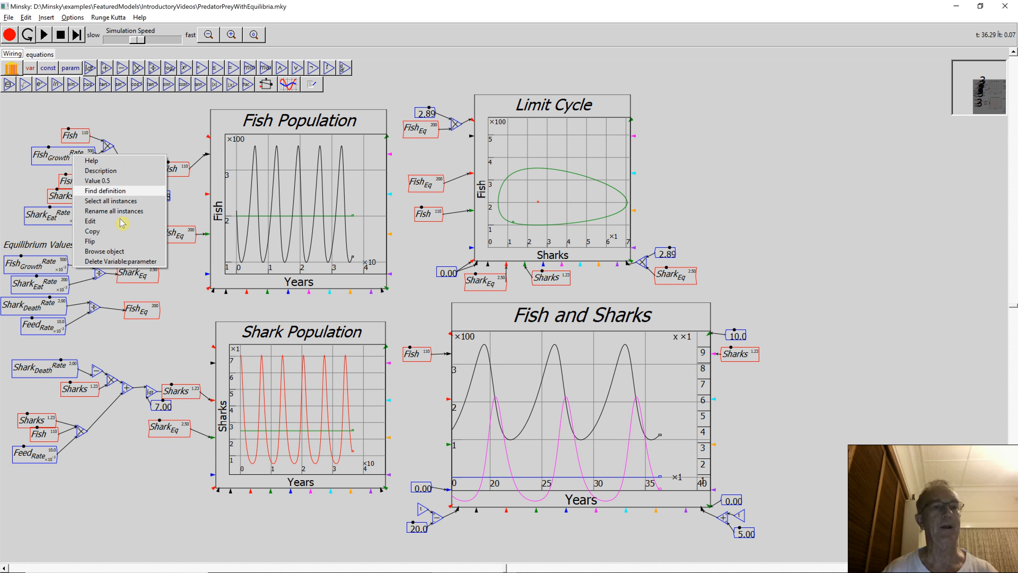
pyautogui.moveTo(121, 211)
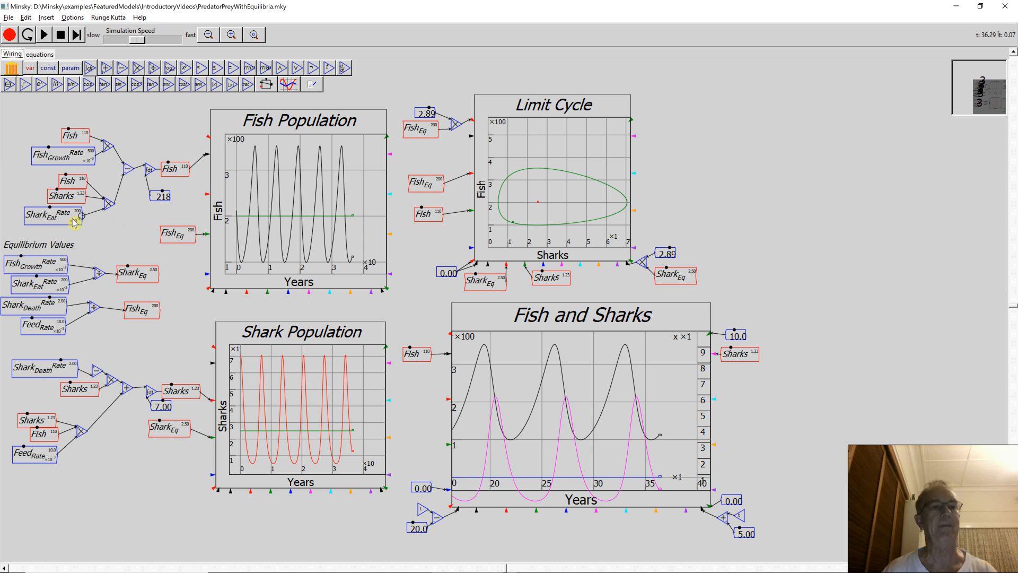
# - Rename all instances of Shark Eat Rate to Fish_{Death}^{Rate}
pyautogui.rightClick(72, 216)
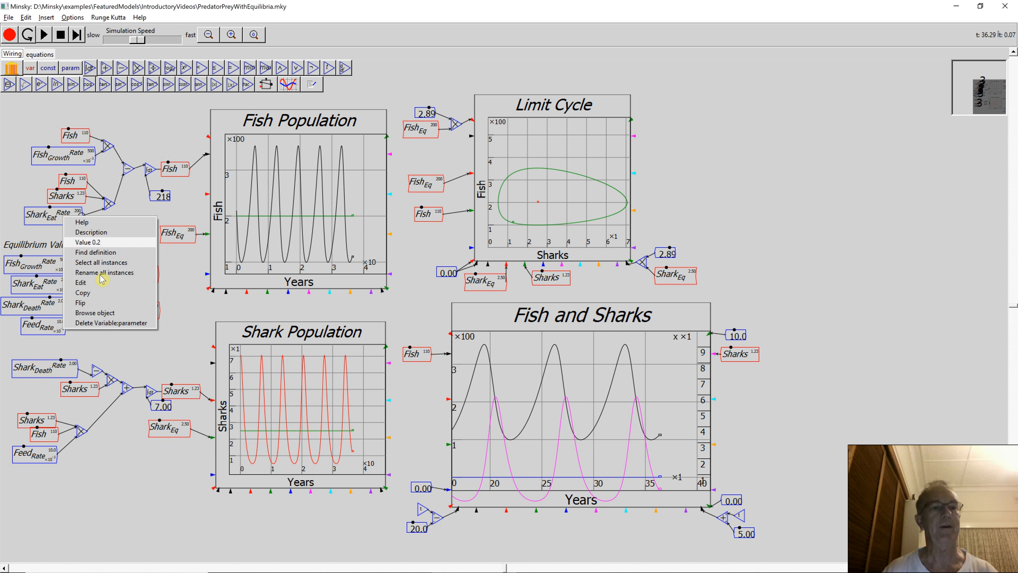
pyautogui.click(111, 272)
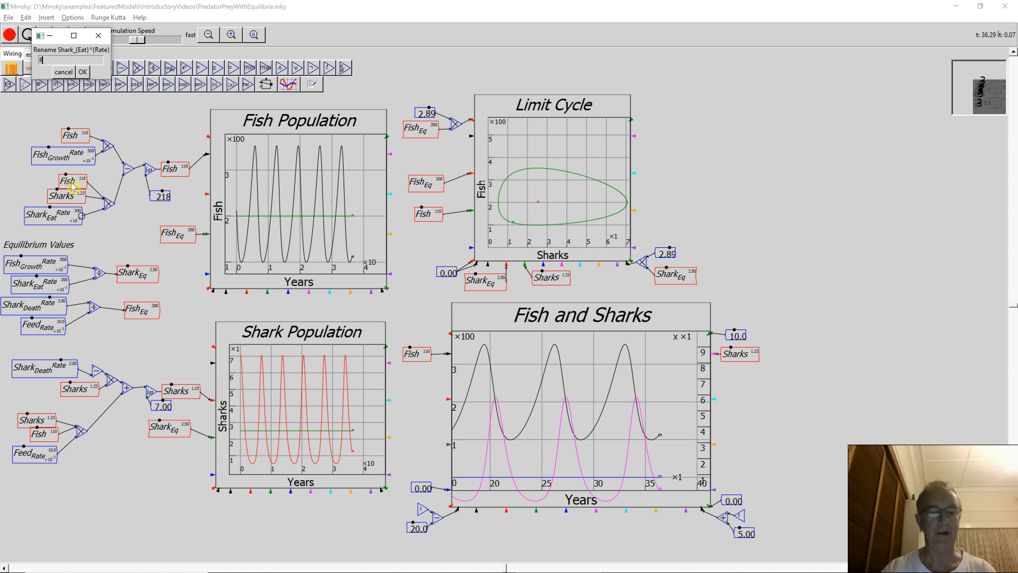
pyautogui.write('ish_')
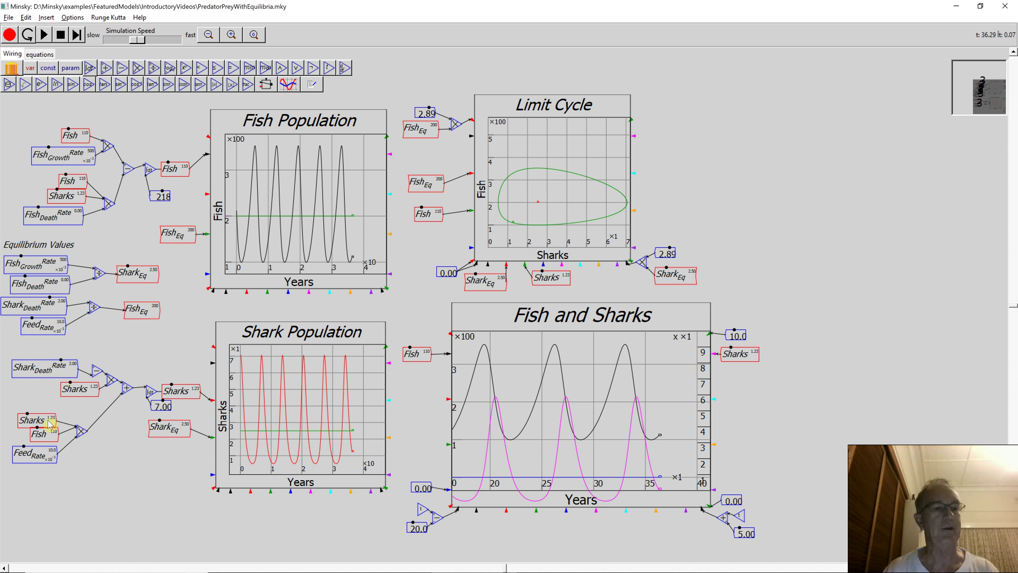
pyautogui.moveTo(42, 451)
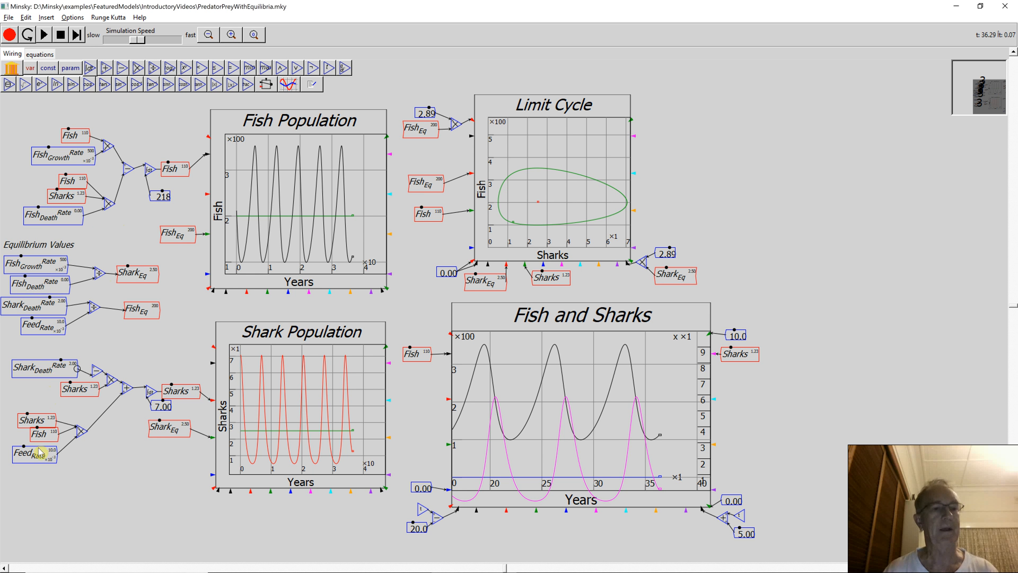
# - Rename all instances of Feed Rate to Shark_{Growth}^{Rate}
pyautogui.rightClick(40, 459)
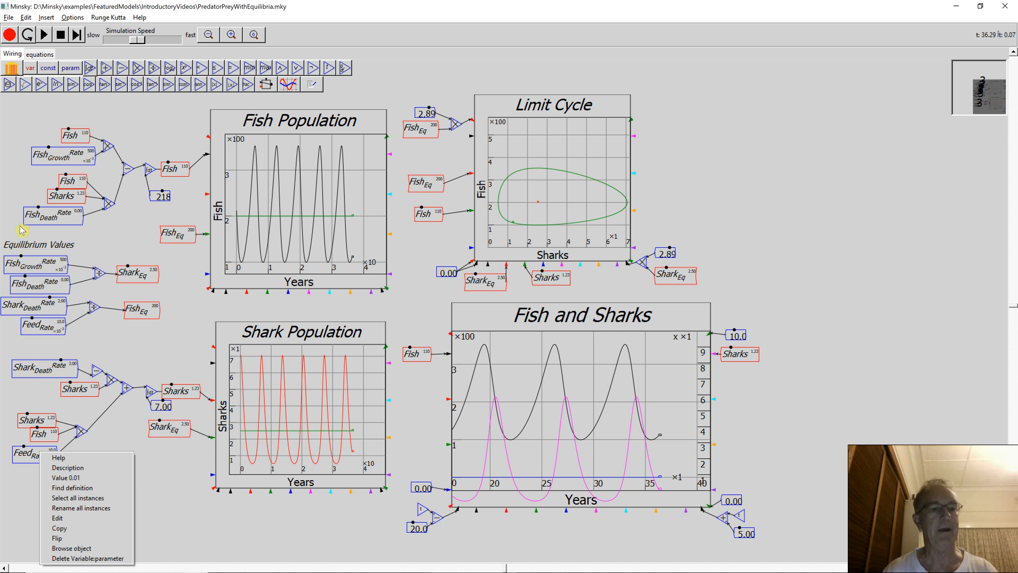
pyautogui.click(81, 509)
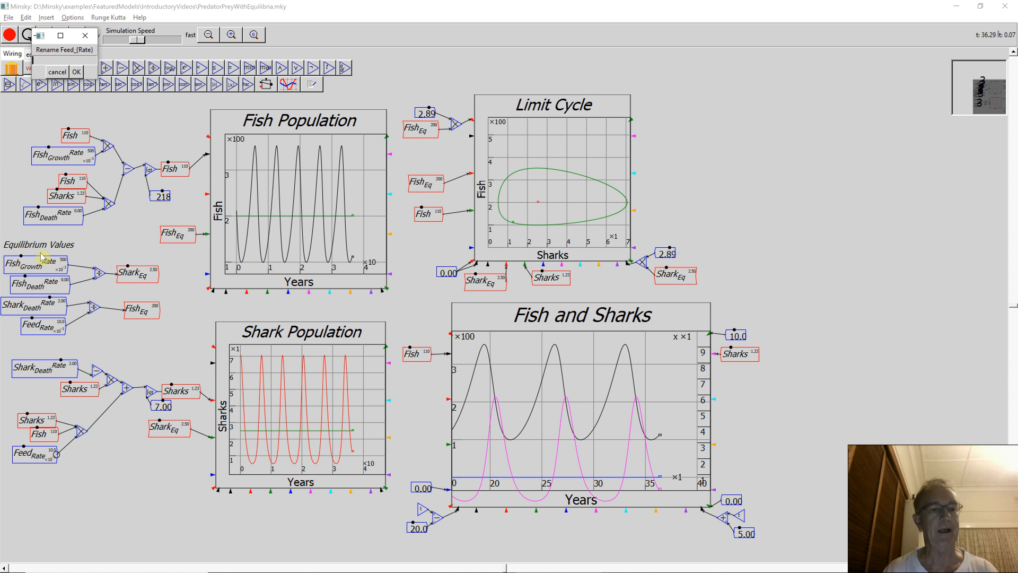
pyautogui.write('Shark')
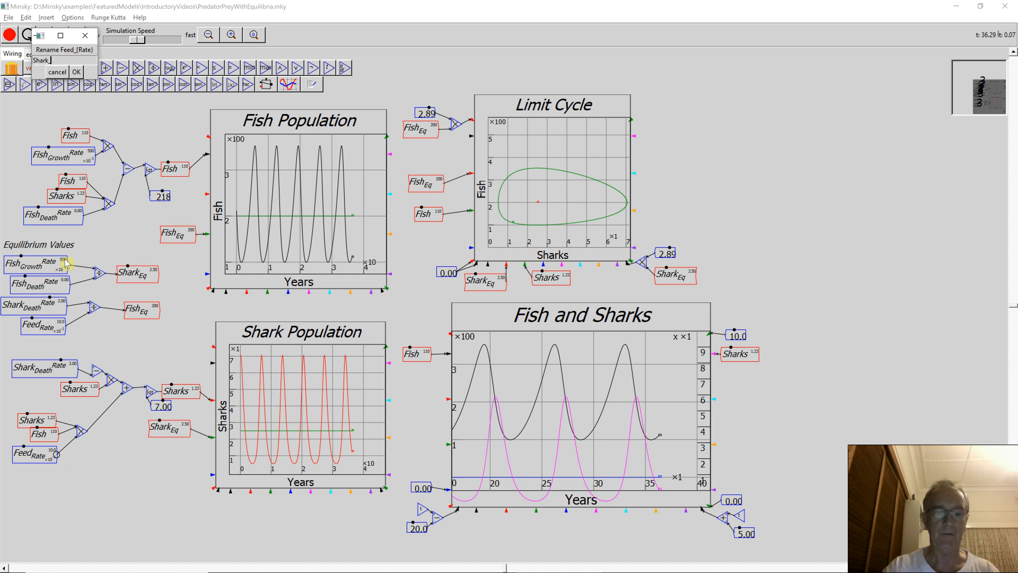
pyautogui.write('_')
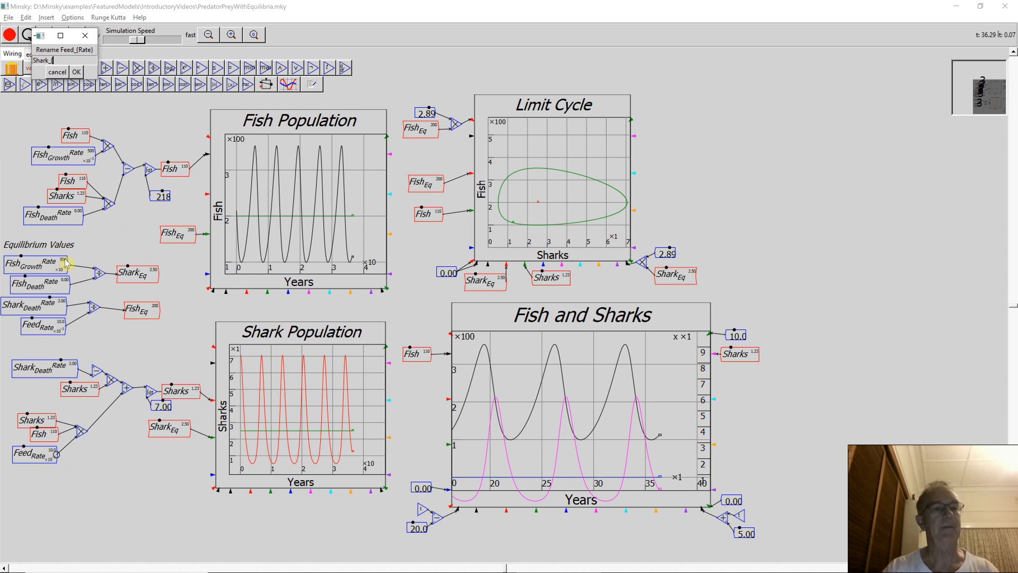
pyautogui.write('{Growth}^')
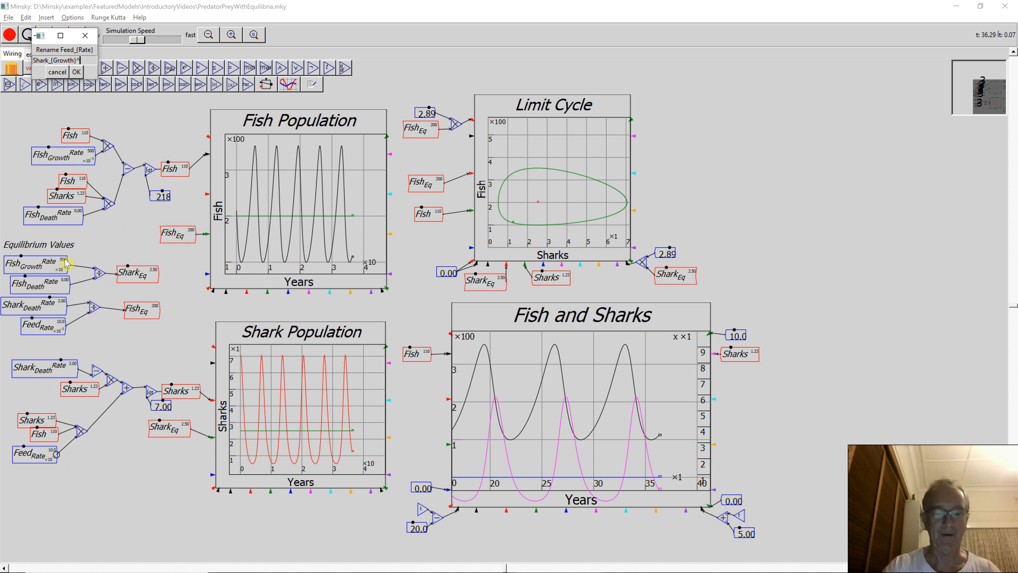
pyautogui.write('{Rate}')
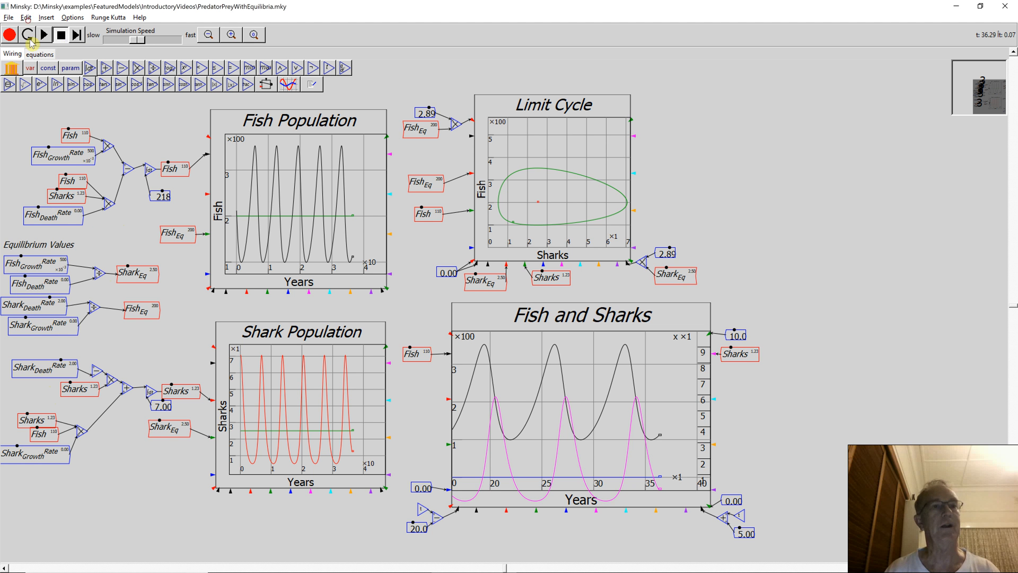
# - Reset the simulation with the renamed parameters and dismiss the divide(inf,0) error
pyautogui.click(27, 36)
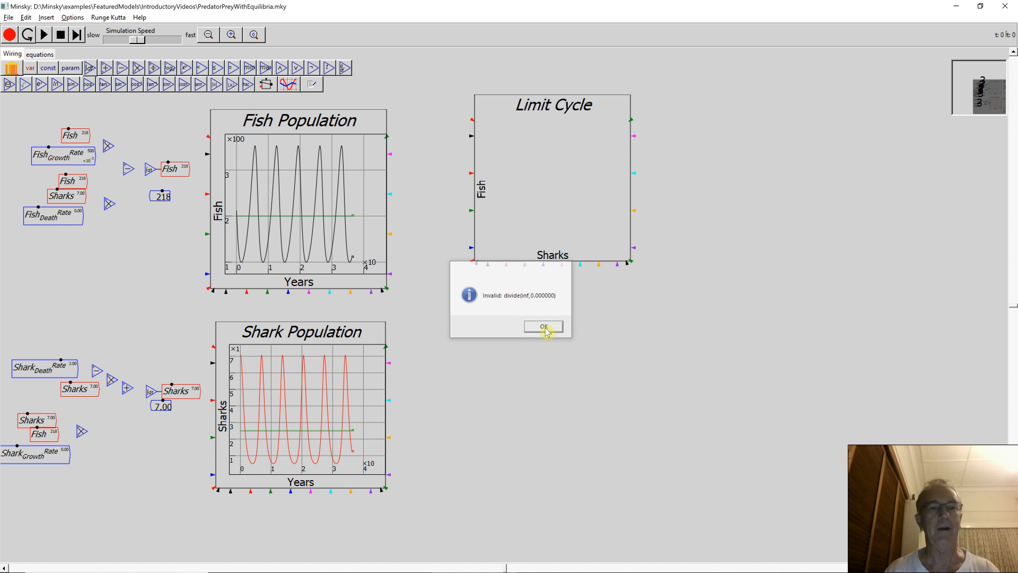
pyautogui.click(543, 326)
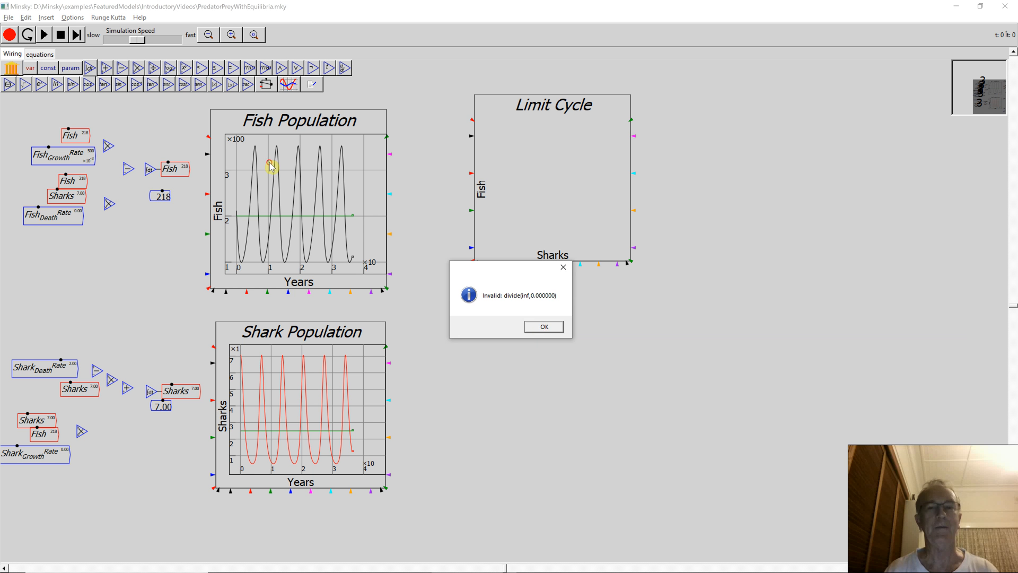
pyautogui.click(6, 19)
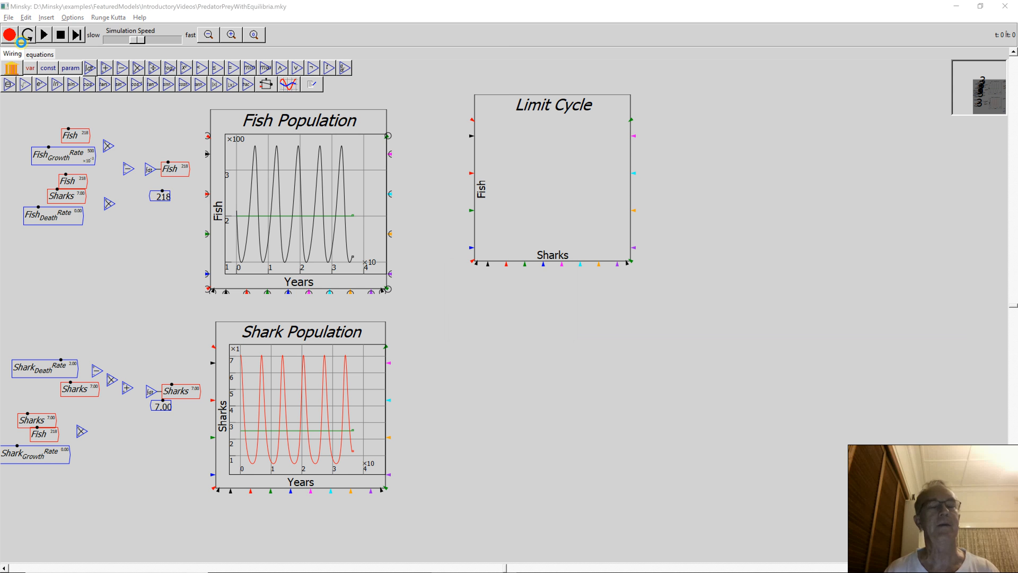
pyautogui.click(6, 20)
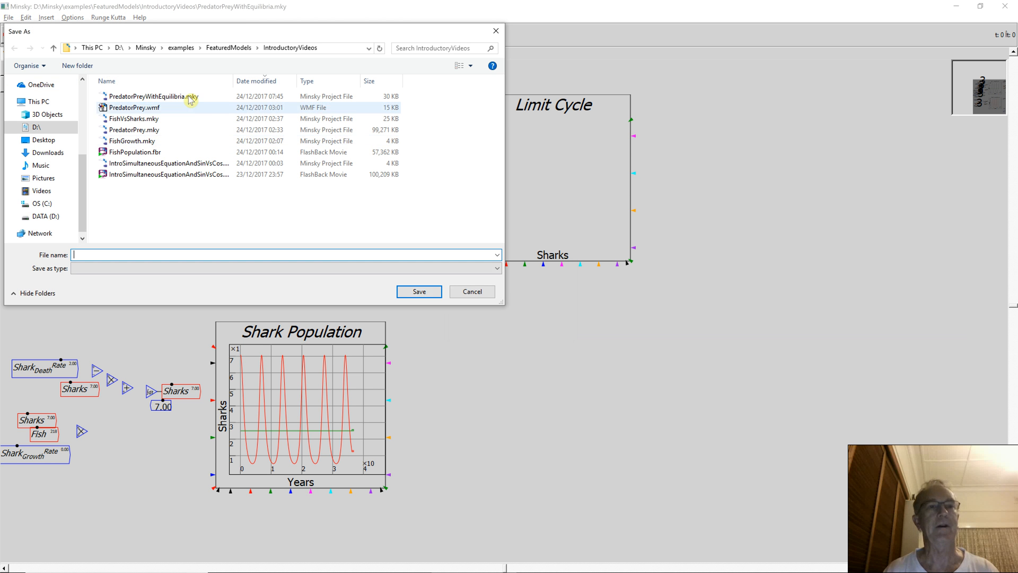
# - Save the model as PredatorPreyWithEquilibria02.mky and dismiss the divide error
pyautogui.click(153, 96)
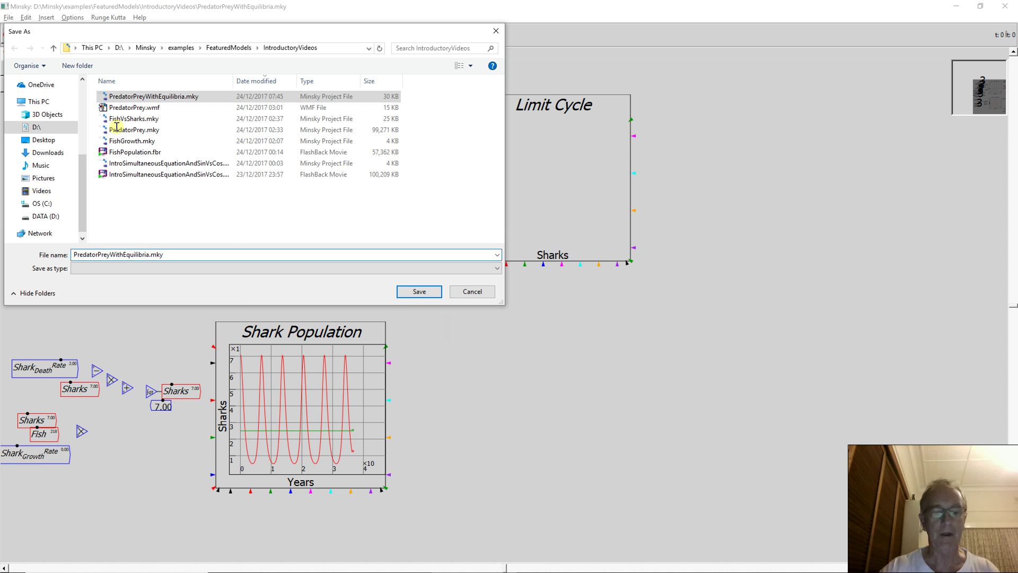
pyautogui.click(418, 291)
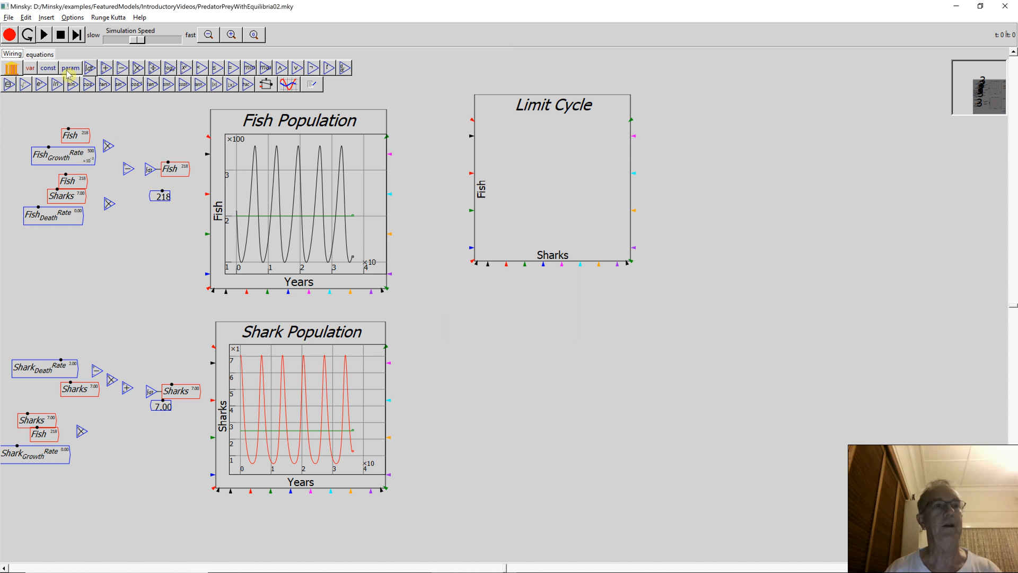
pyautogui.click(11, 17)
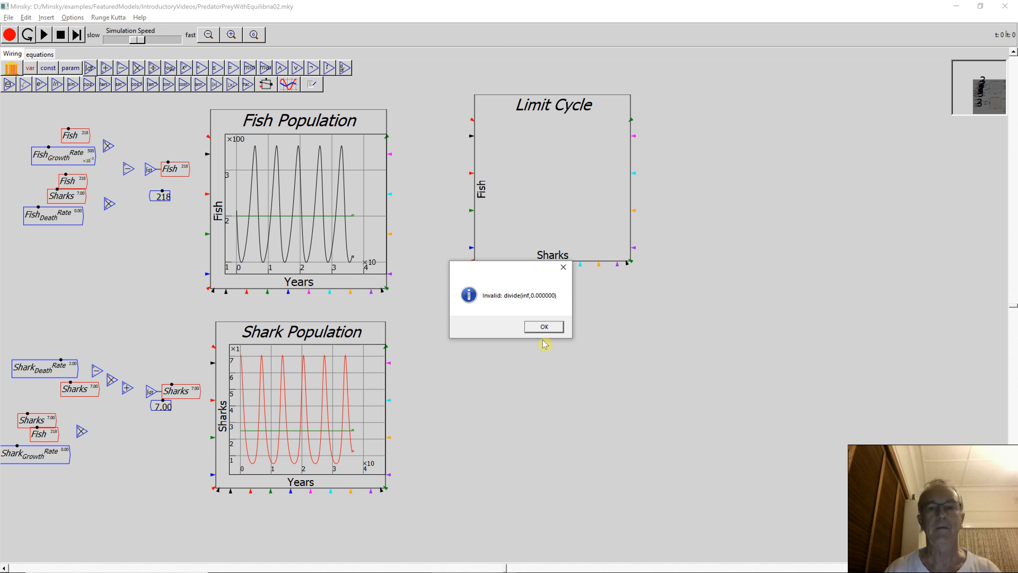
pyautogui.click(544, 327)
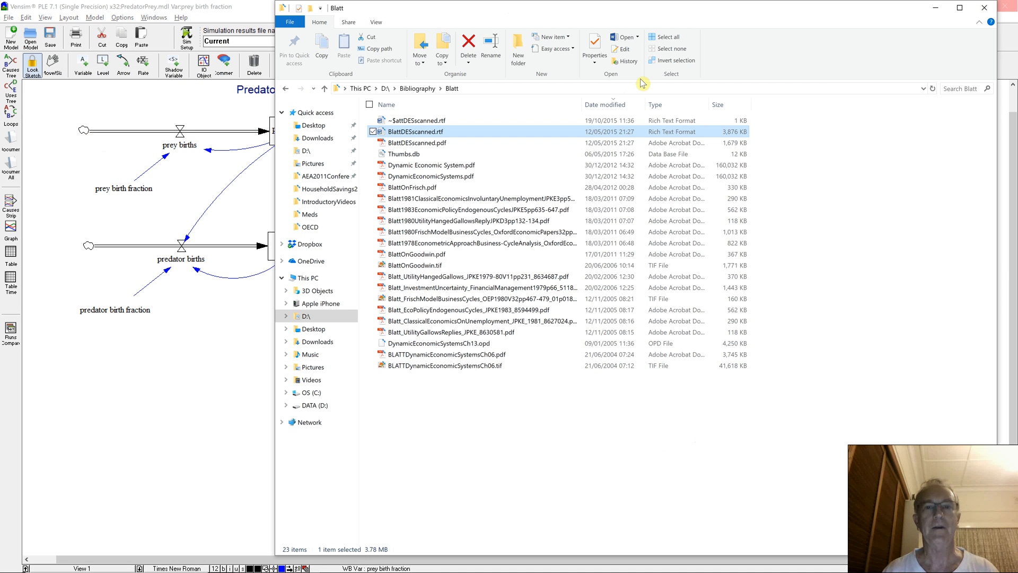
# - Reopen PredatorPreyWithEquilibria02.mky from File Explorer's recent files
pyautogui.click(314, 113)
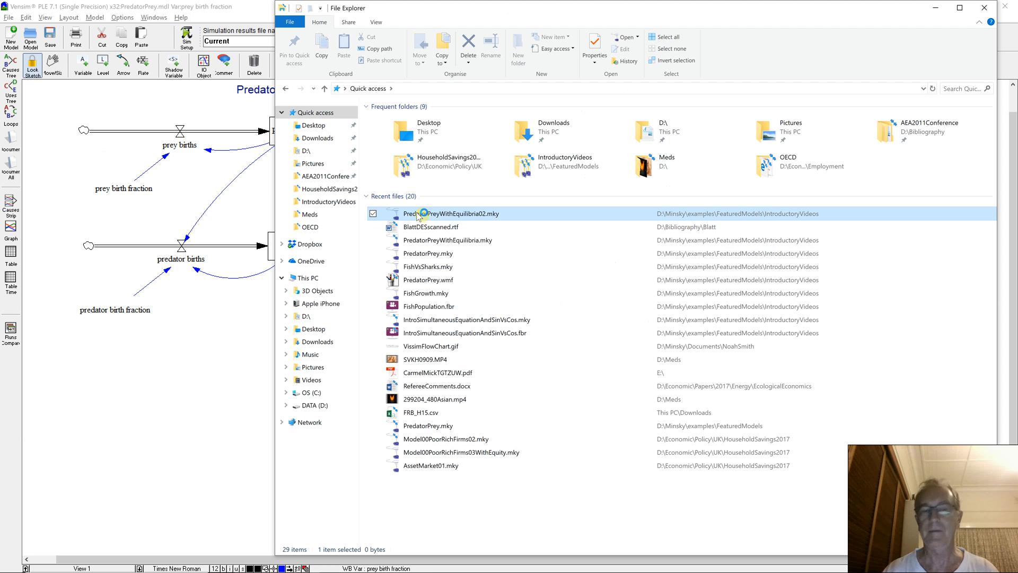
pyautogui.doubleClick(450, 213)
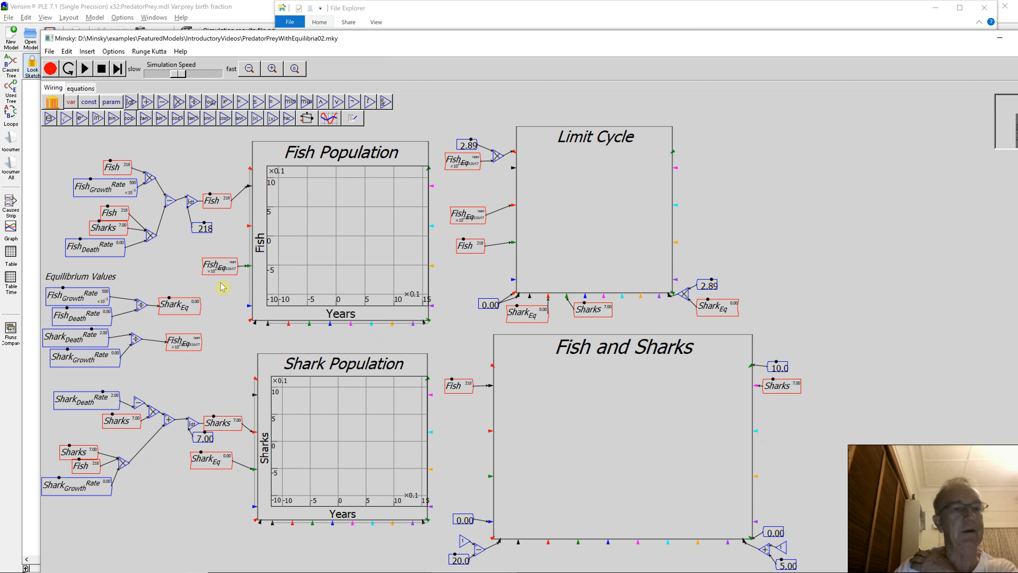
pyautogui.moveTo(87, 320)
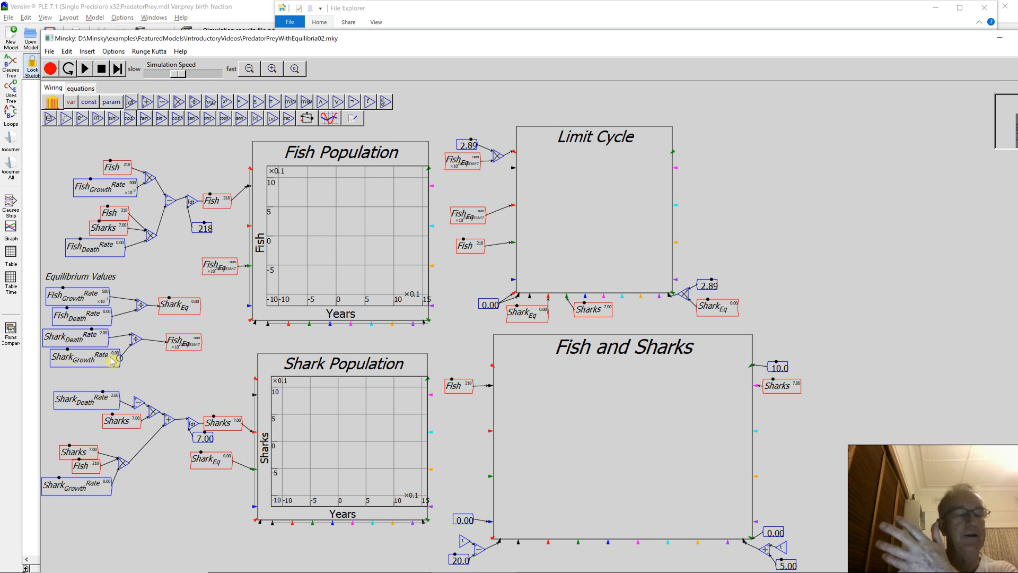
# - Switch back to Minsky to check the reloaded model computing 200 fish and 50.0 sharks
pyautogui.press('alt+tab')
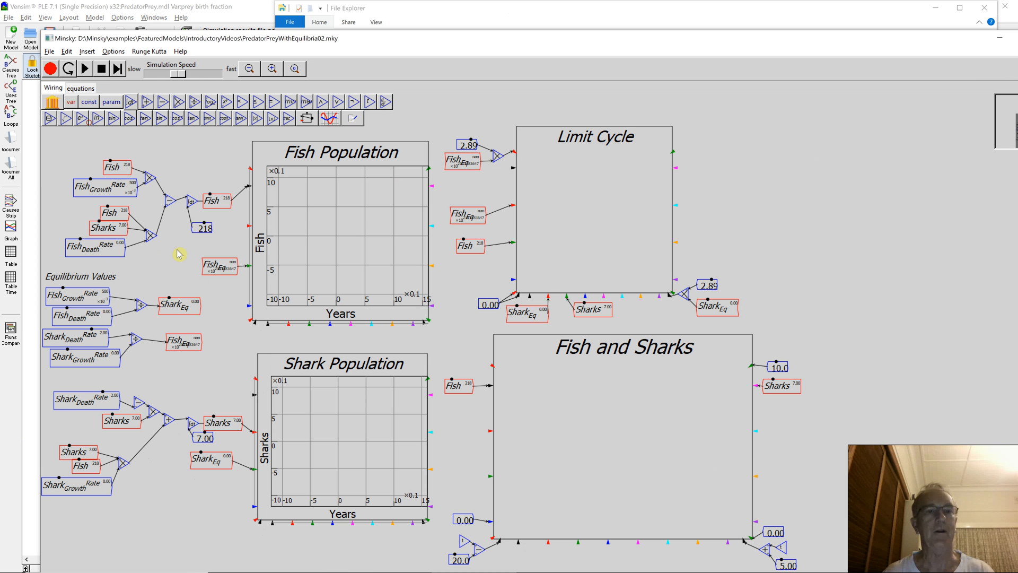
pyautogui.moveTo(95, 318)
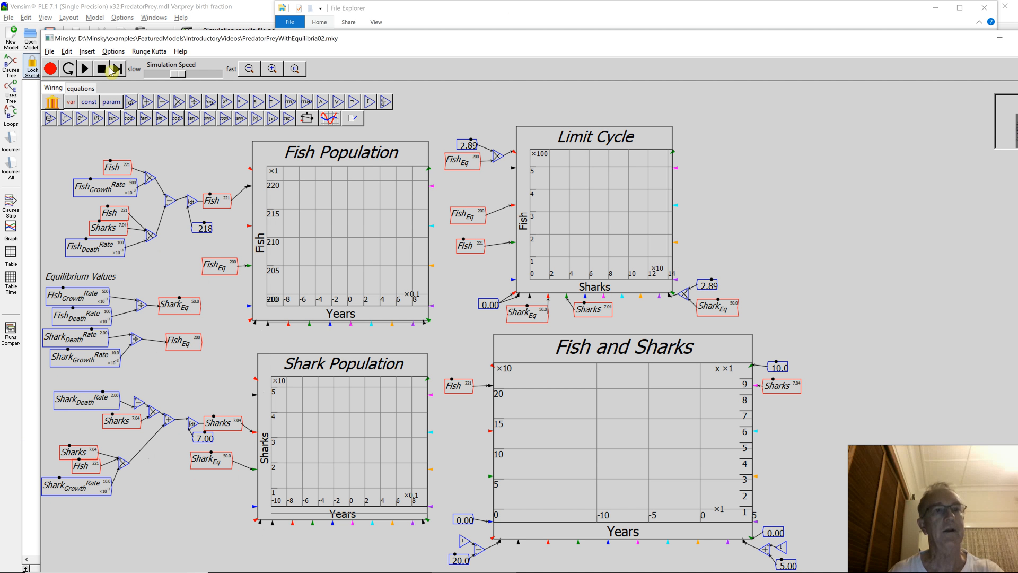
# - Reset the reloaded predator-prey model to its starting values, emptying and rescaling all four plots
pyautogui.click(115, 70)
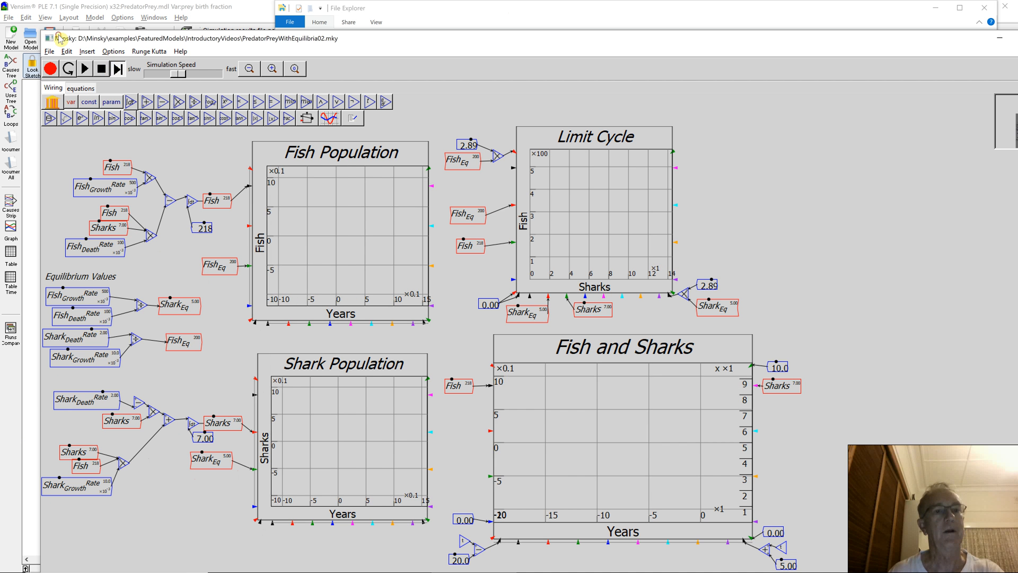
pyautogui.click(85, 68)
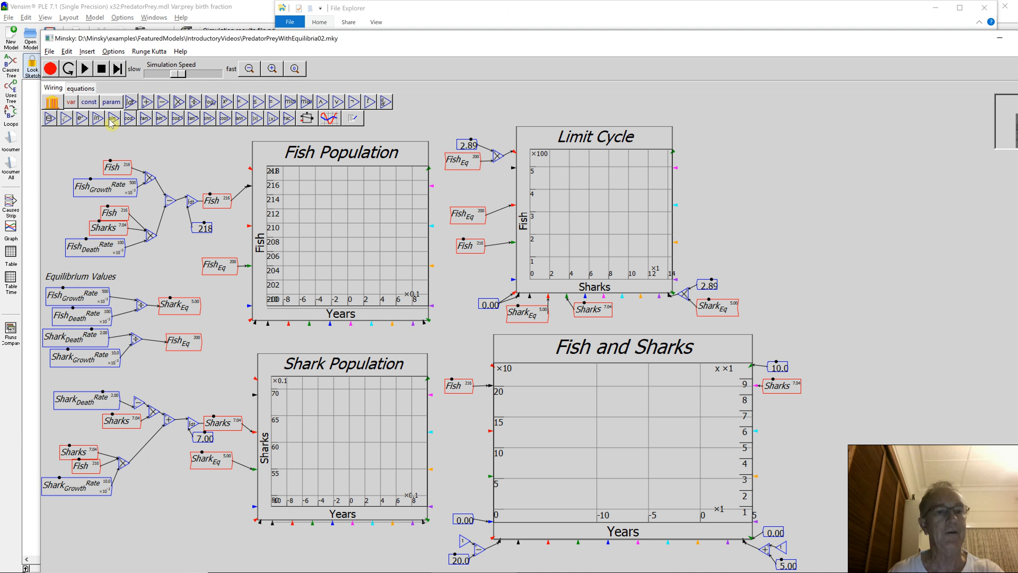
pyautogui.moveTo(134, 232)
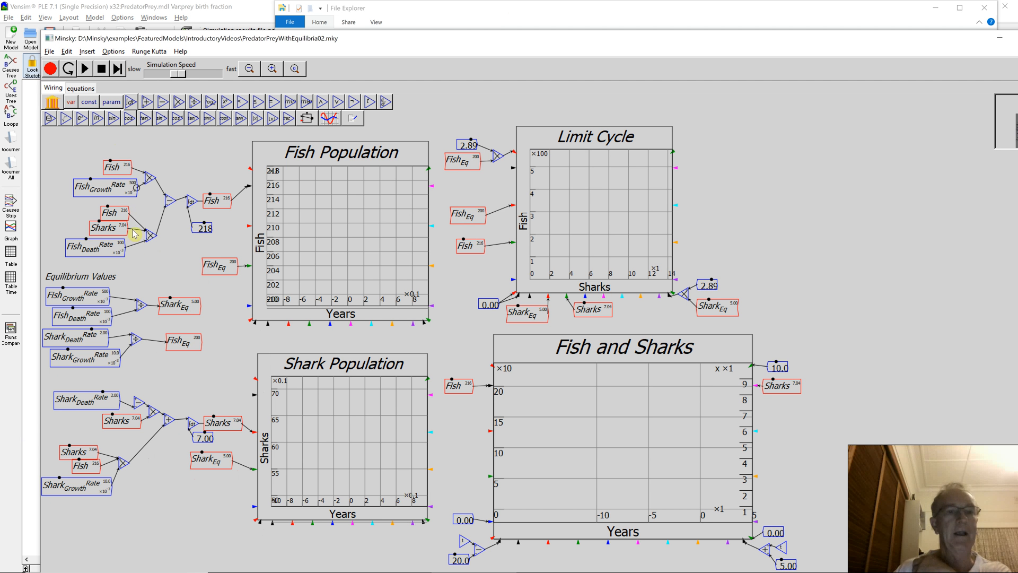
pyautogui.moveTo(158, 316)
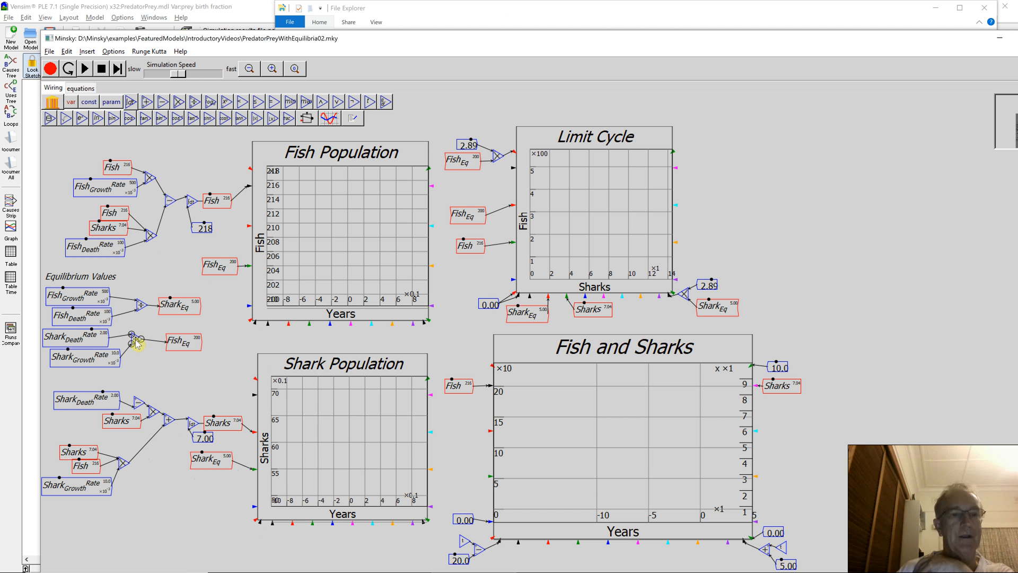
pyautogui.moveTo(189, 447)
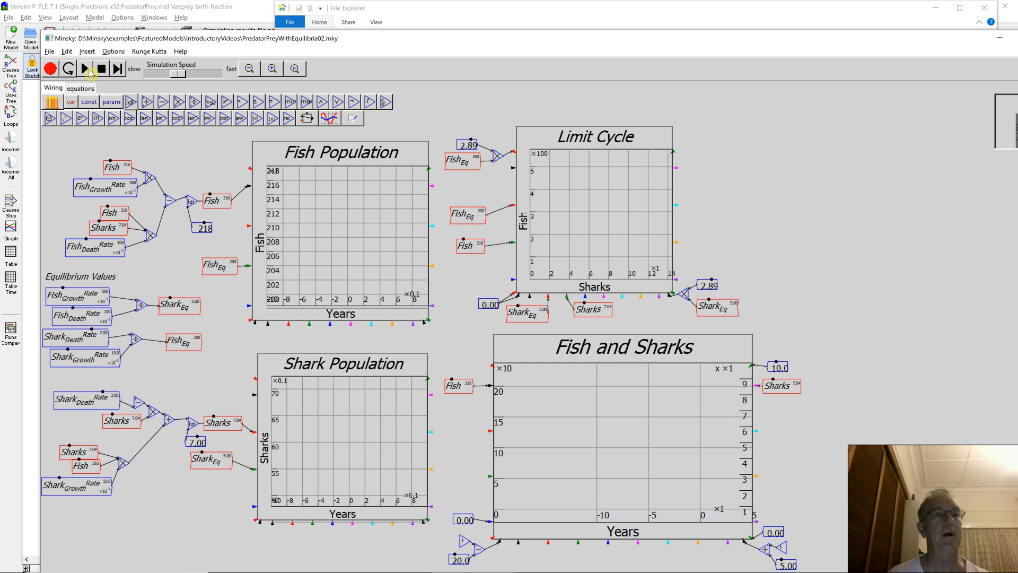
# - Run the simulation once, reset it, and set the Limit Cycle scale constants to 2.00
pyautogui.click(84, 70)
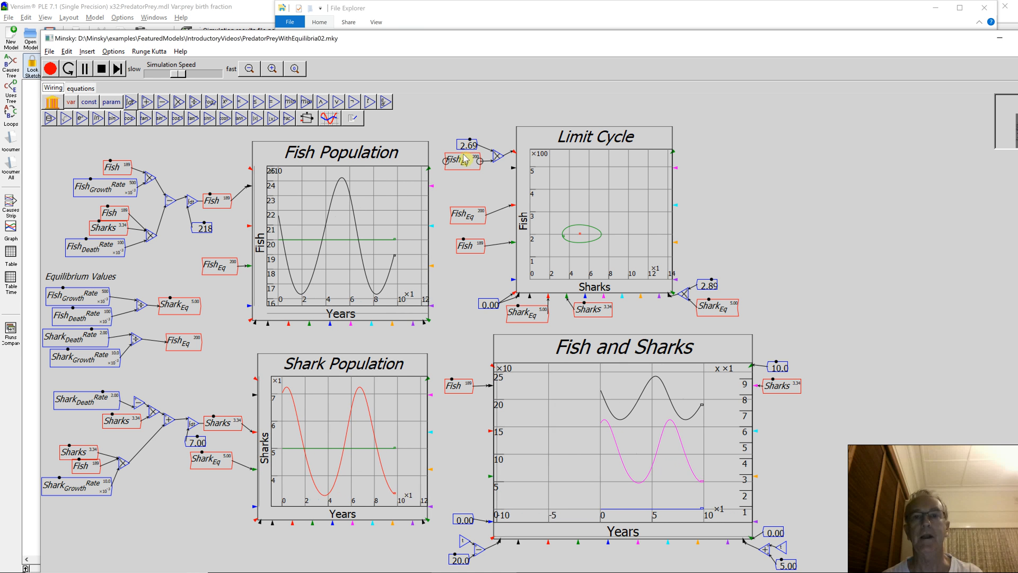
pyautogui.click(115, 69)
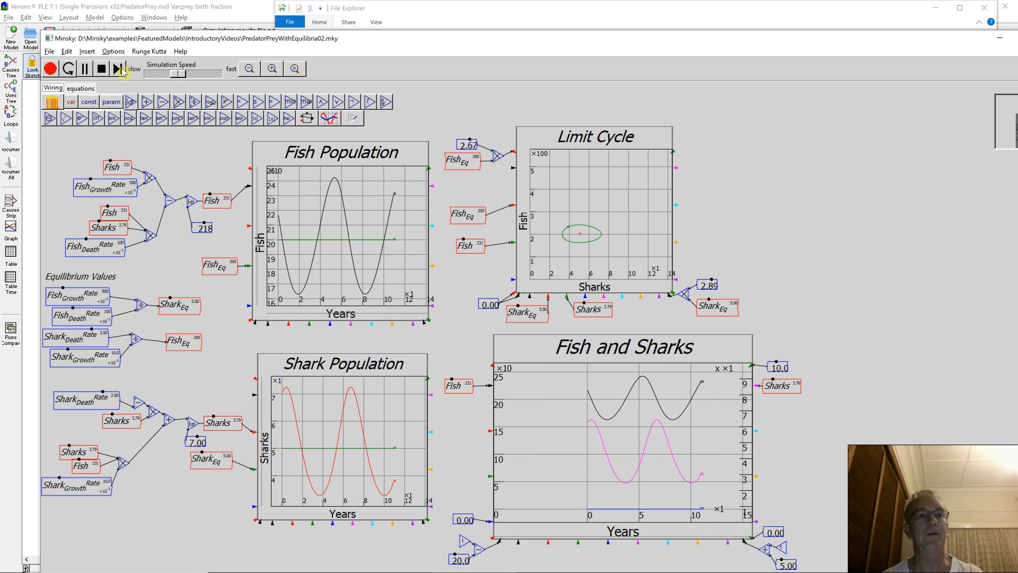
pyautogui.click(89, 70)
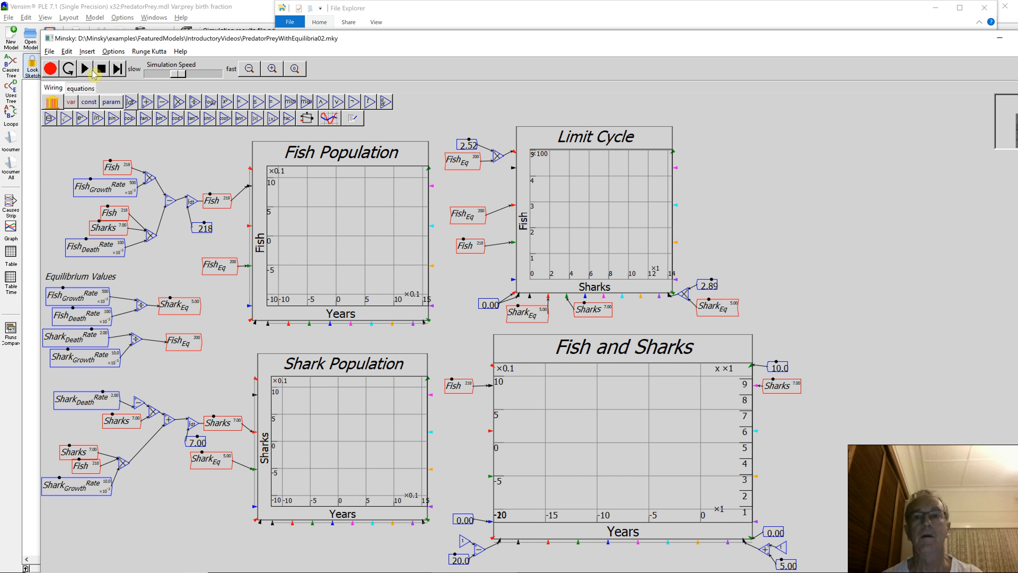
pyautogui.click(84, 70)
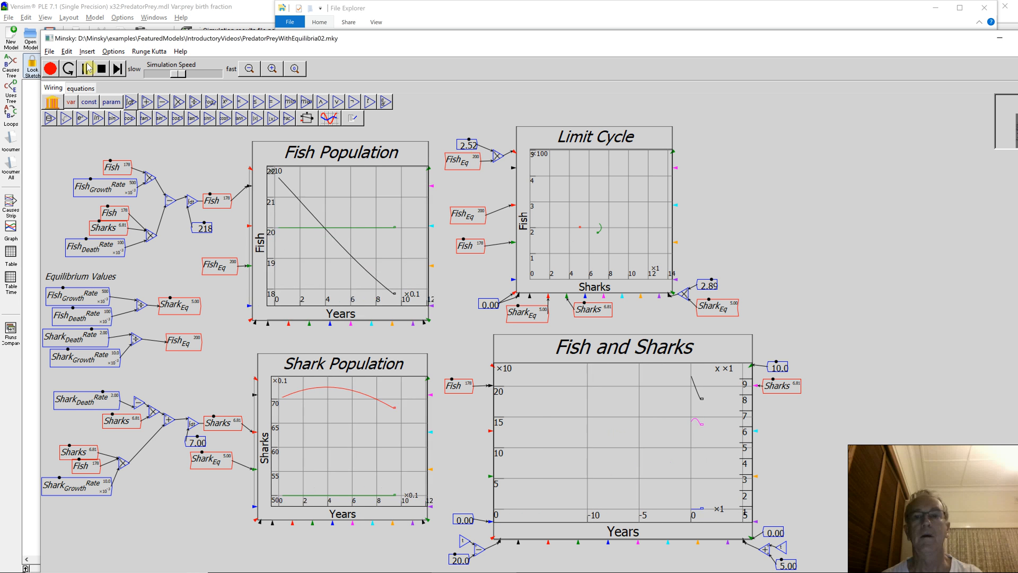
pyautogui.click(93, 68)
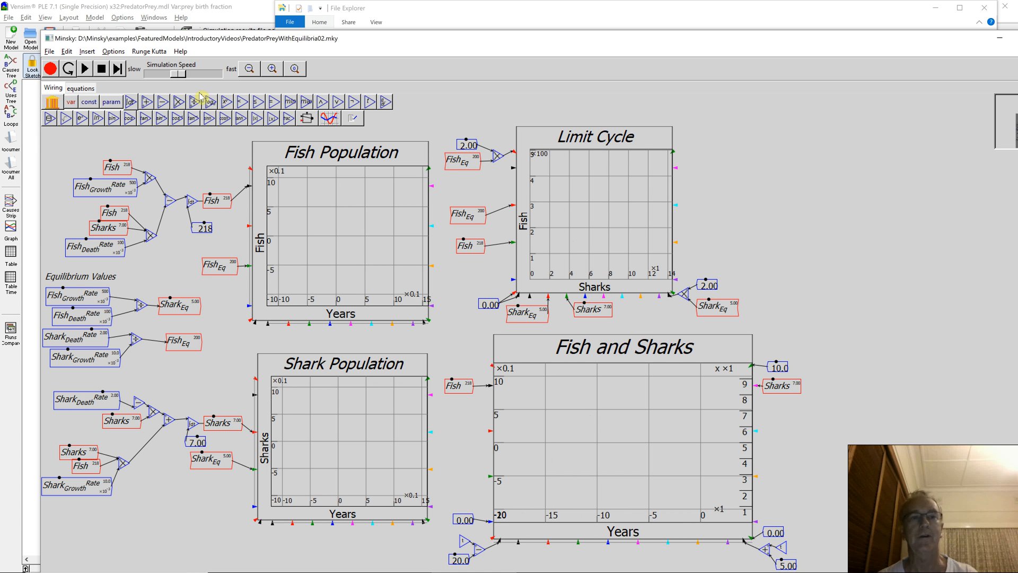
# - Run the cycle again, reset, and change the Limit Cycle scale constants to 1.50
pyautogui.click(82, 70)
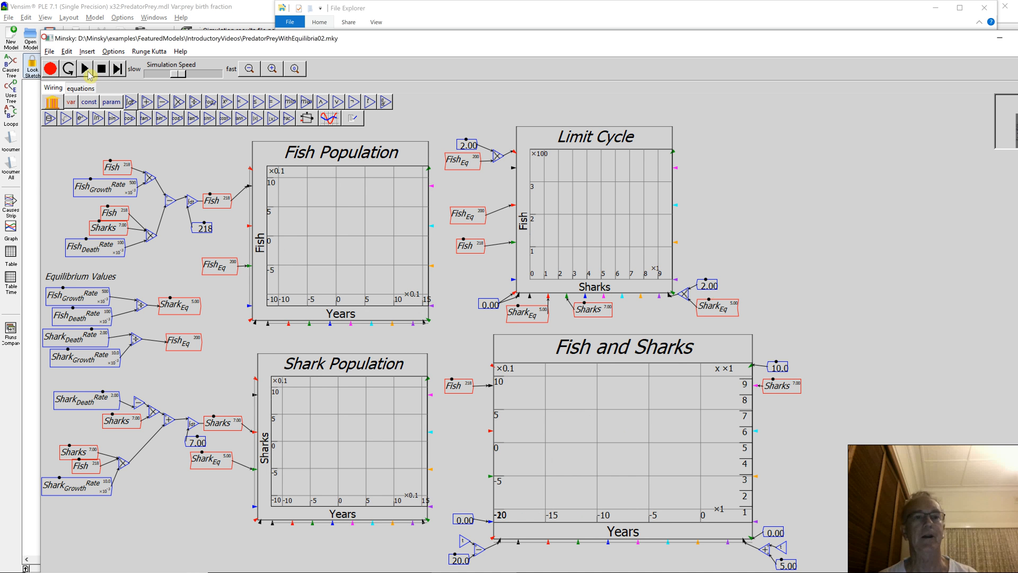
pyautogui.click(84, 69)
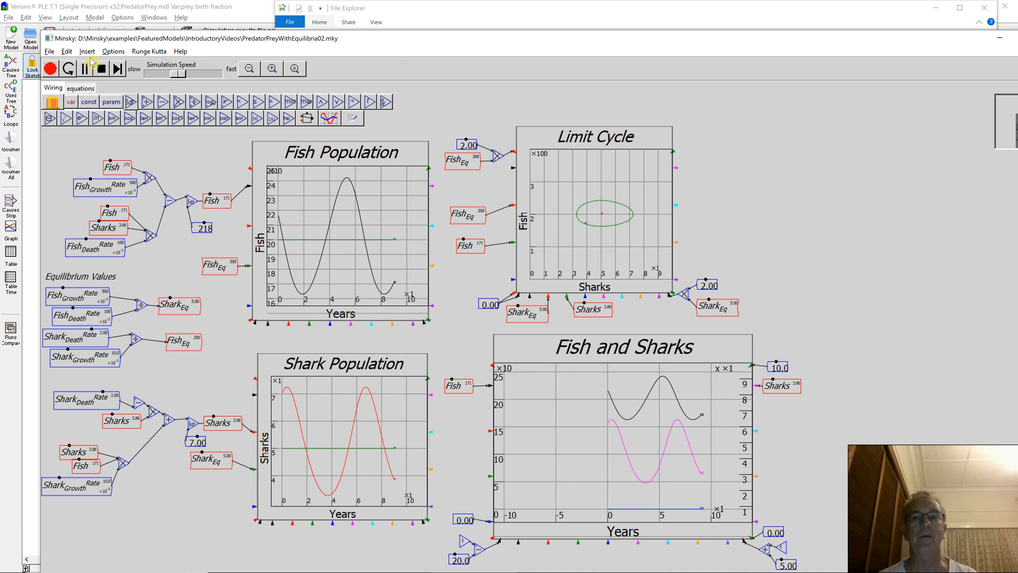
pyautogui.click(85, 70)
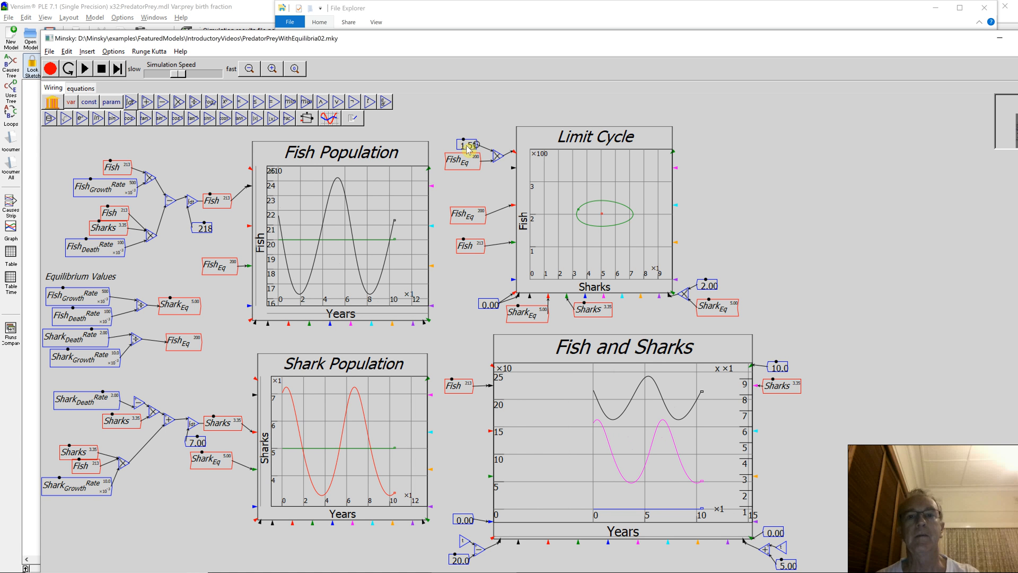
pyautogui.moveTo(736, 289)
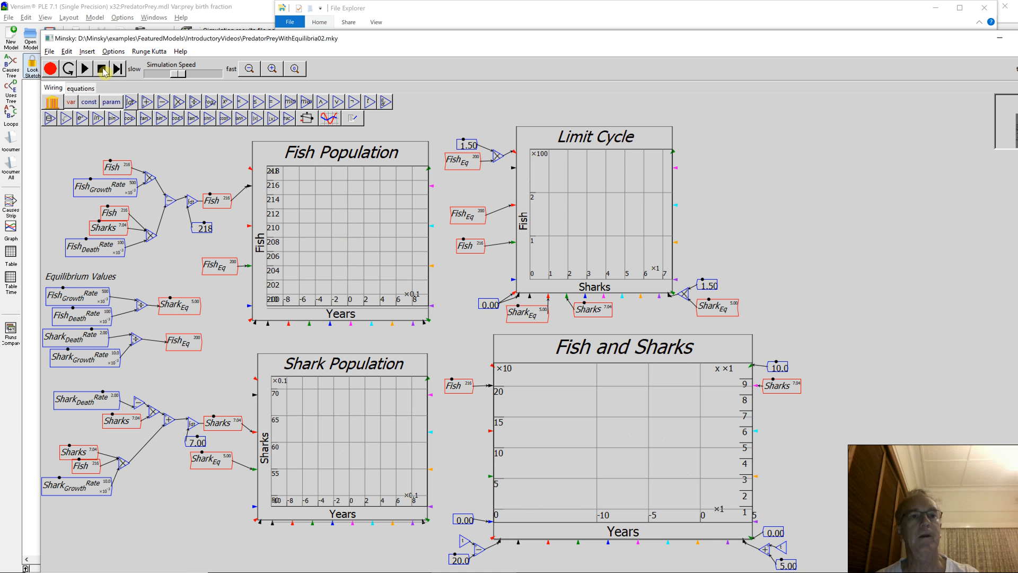
# - Run the simulation and pause it once the green limit-cycle loop closes around the equilibrium
pyautogui.click(82, 69)
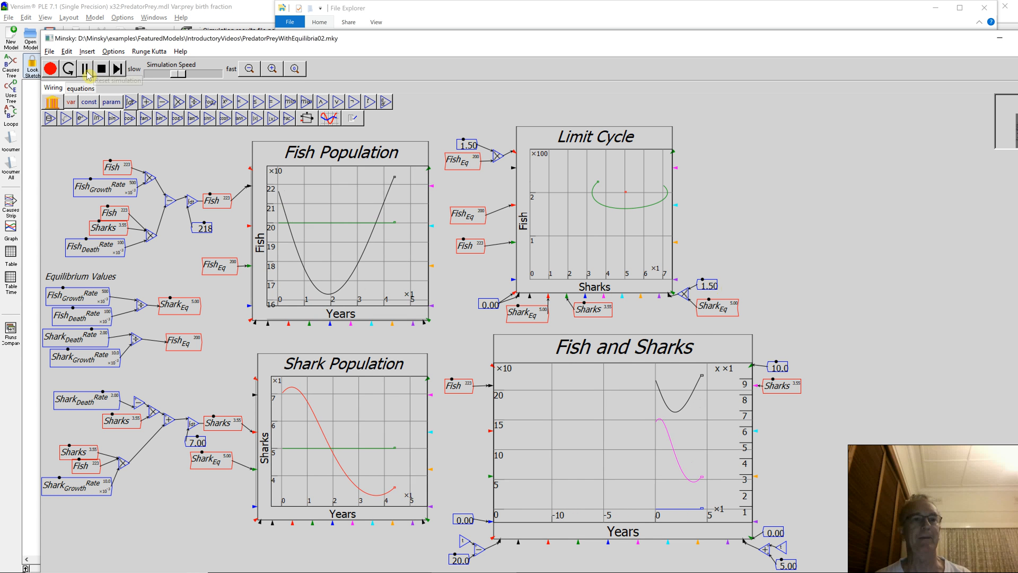
pyautogui.click(81, 70)
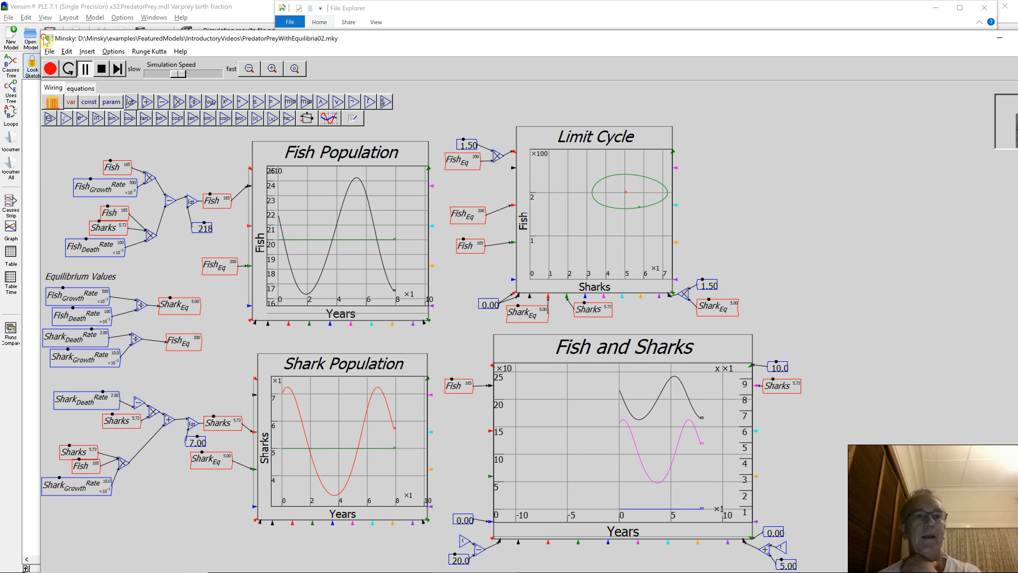
pyautogui.click(81, 70)
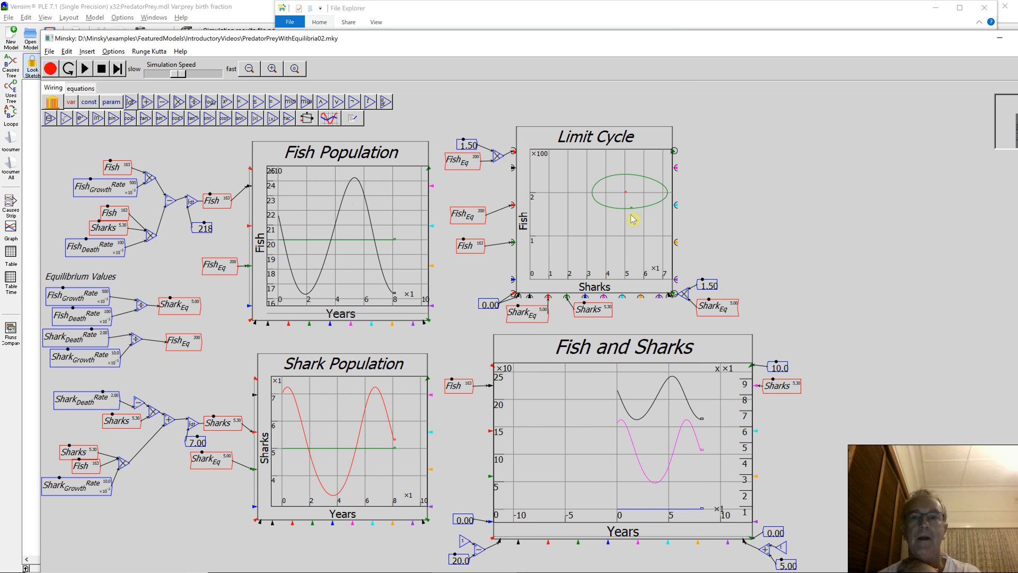
pyautogui.moveTo(630, 200)
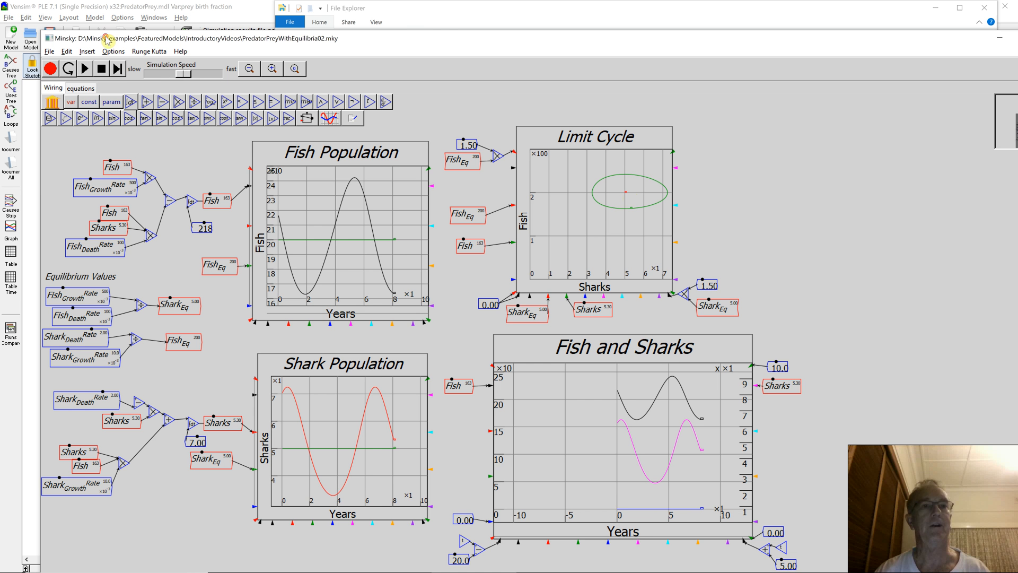
# - Restart the run and pause near year 50 after many oscillations retrace the same closed loop
pyautogui.click(100, 70)
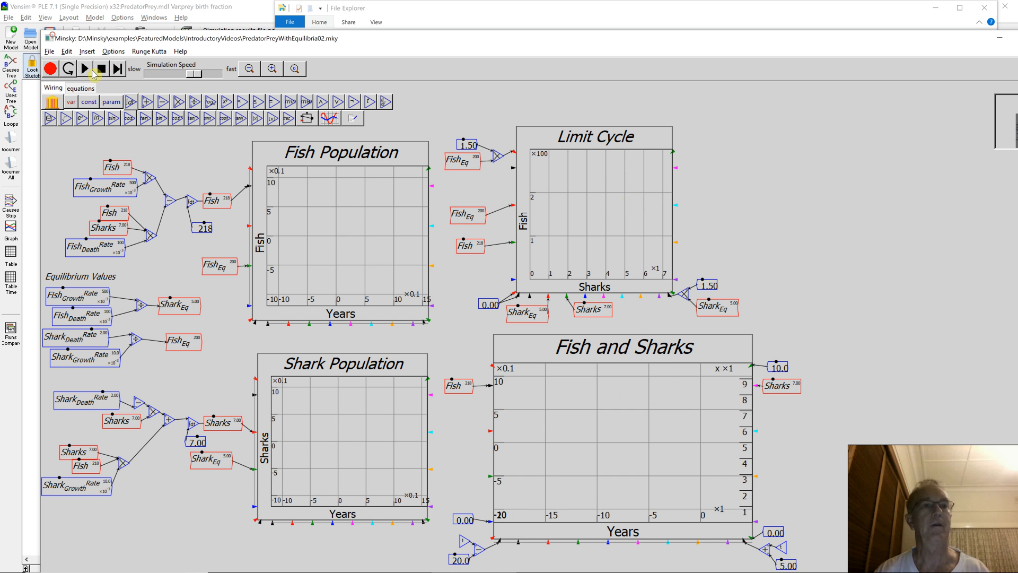
pyautogui.click(84, 70)
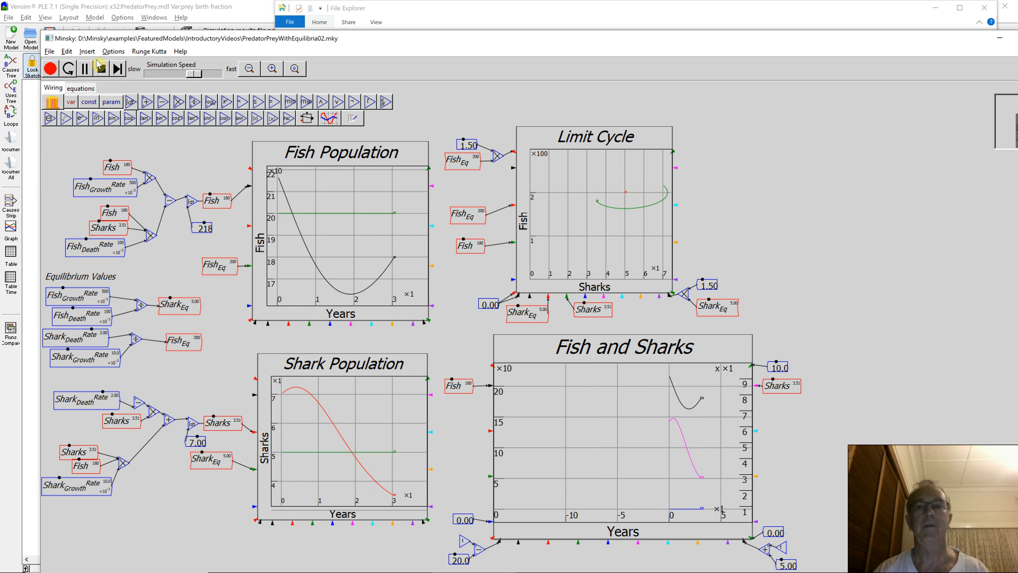
pyautogui.click(98, 70)
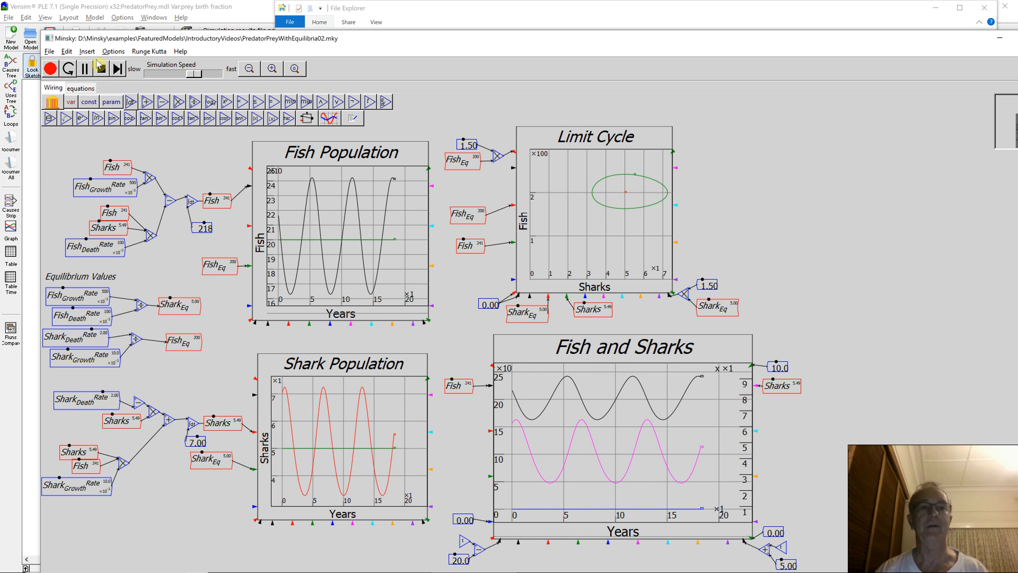
pyautogui.click(89, 70)
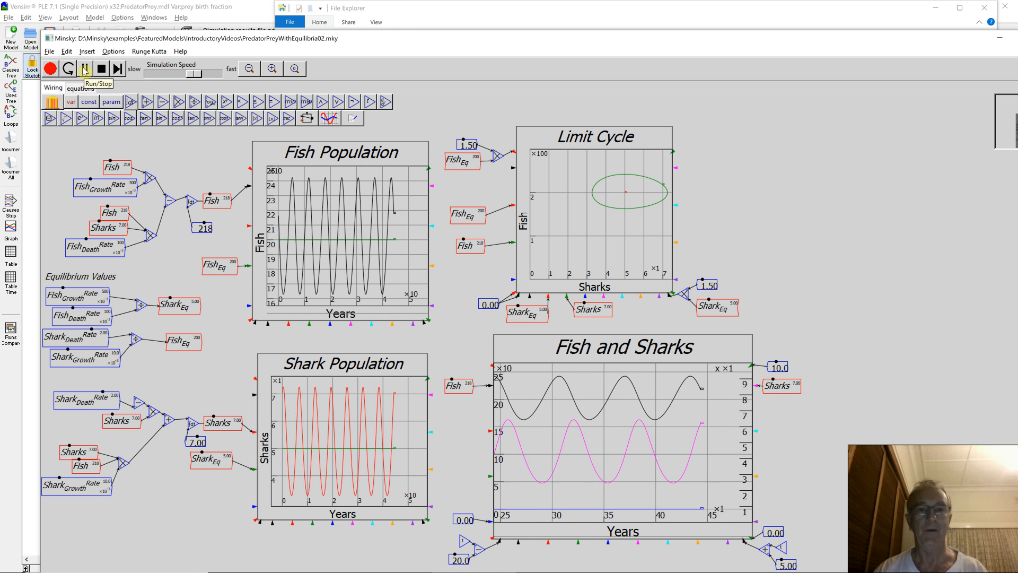
pyautogui.click(83, 70)
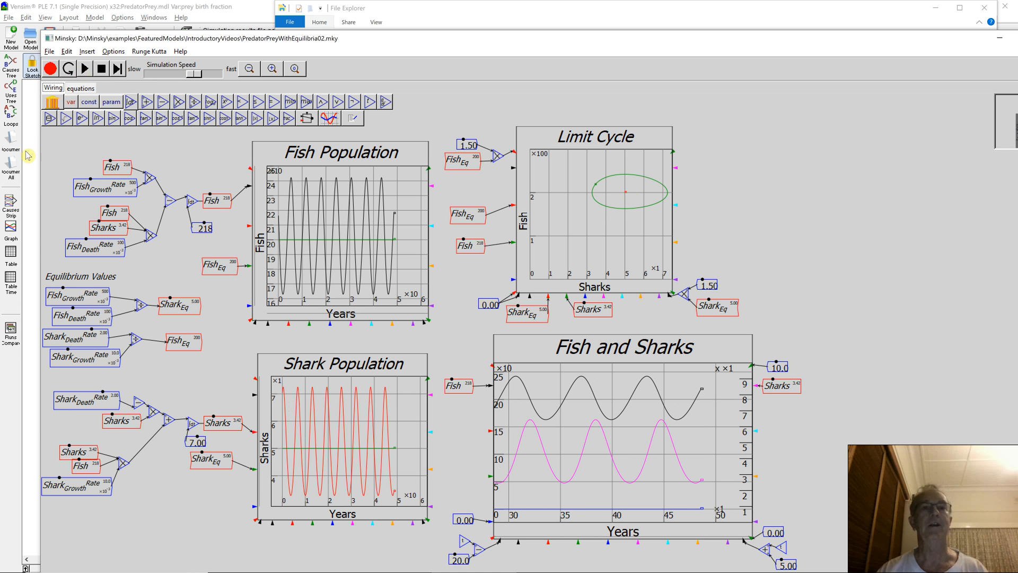
pyautogui.moveTo(53, 102)
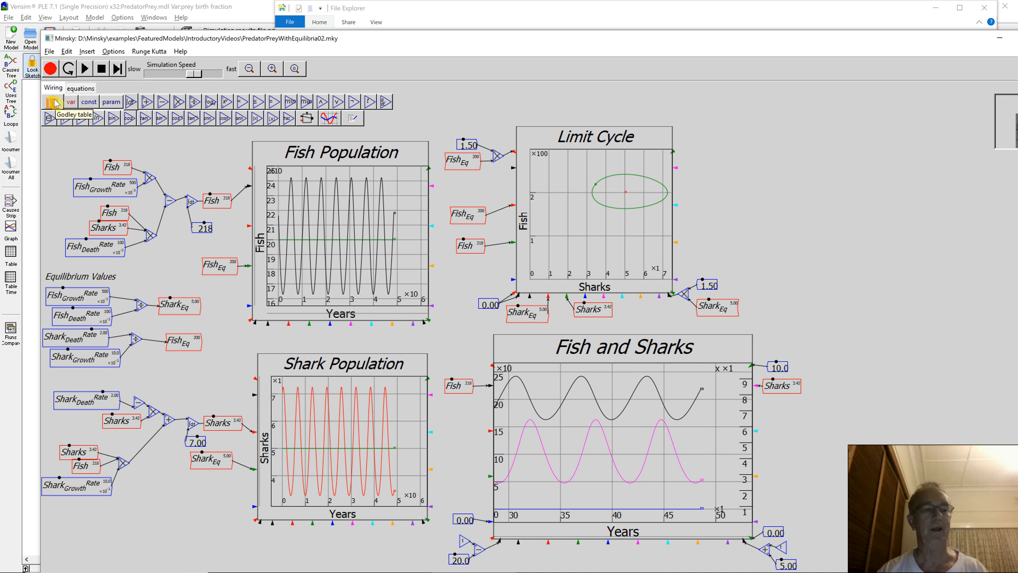